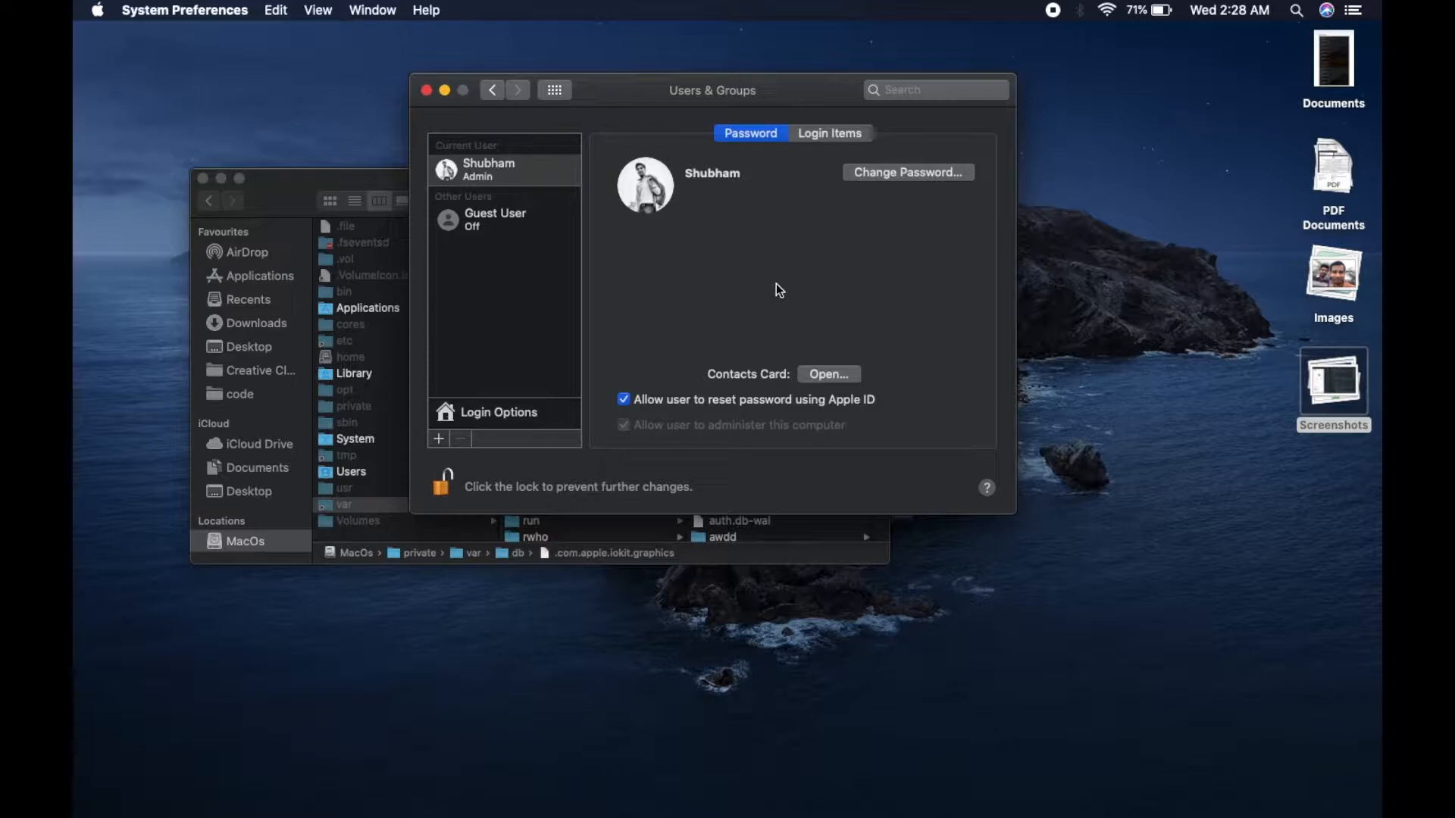
pyautogui.moveTo(766, 273)
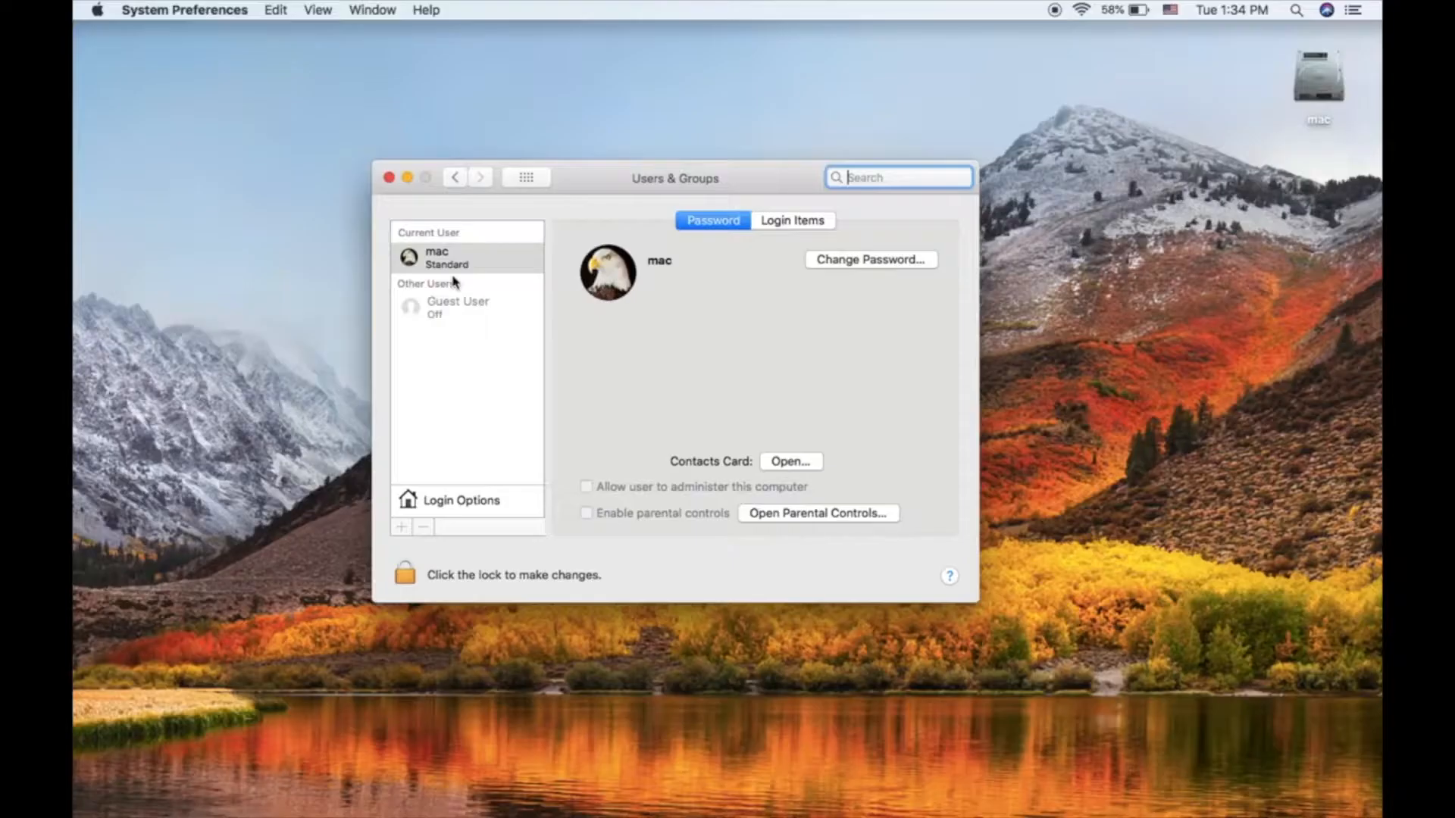
pyautogui.moveTo(475, 276)
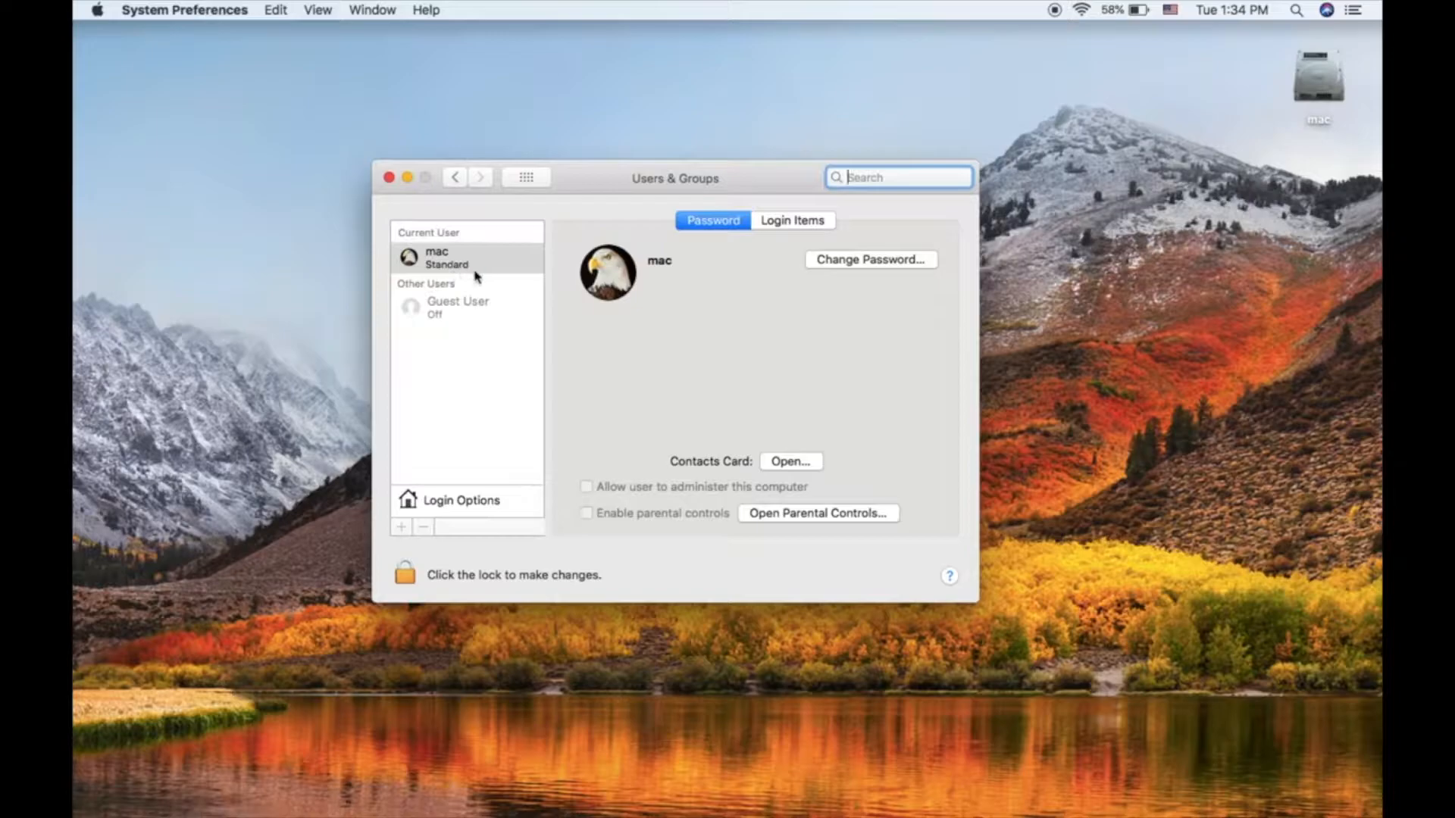
pyautogui.moveTo(471, 402)
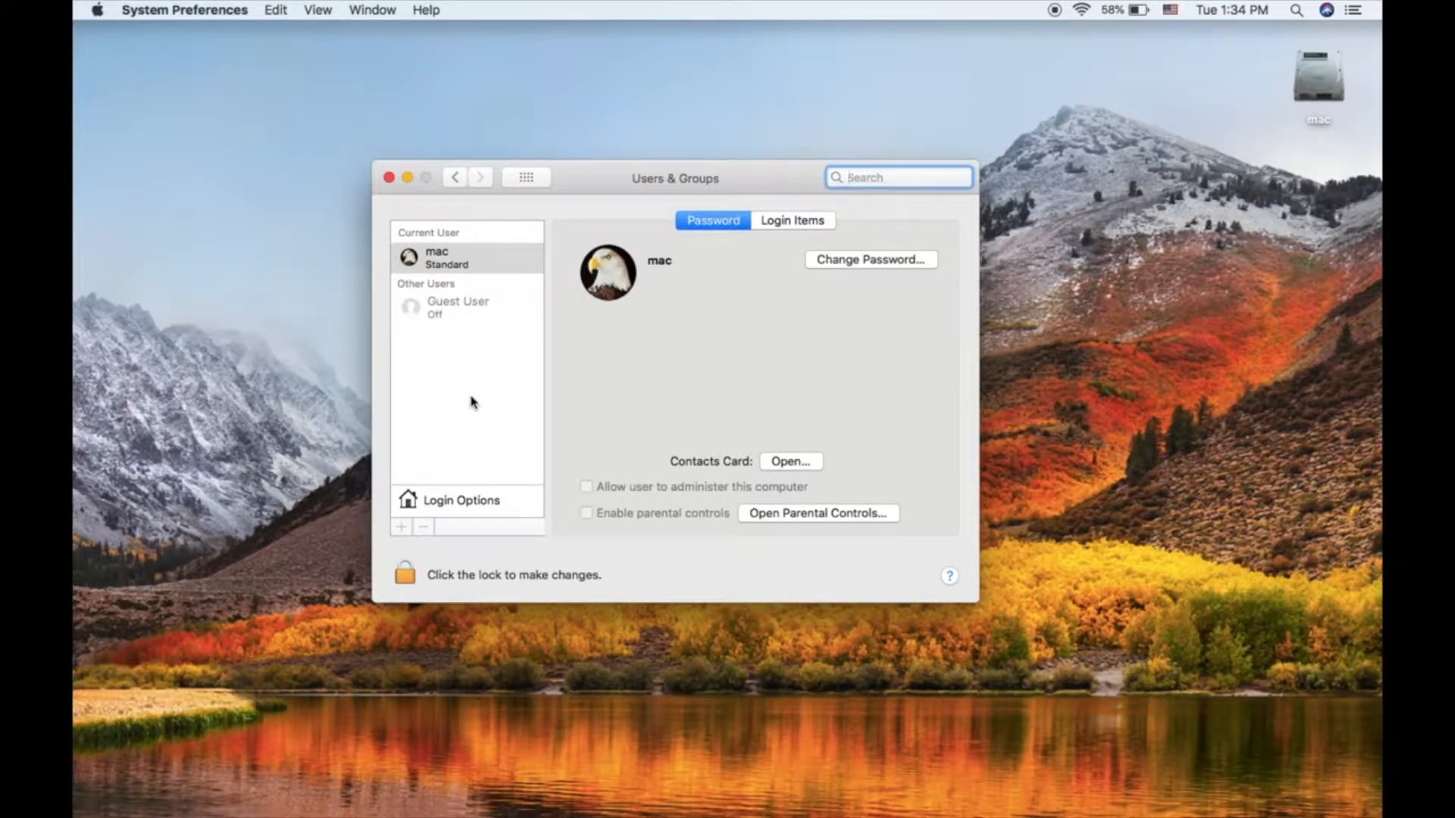
pyautogui.moveTo(411, 575)
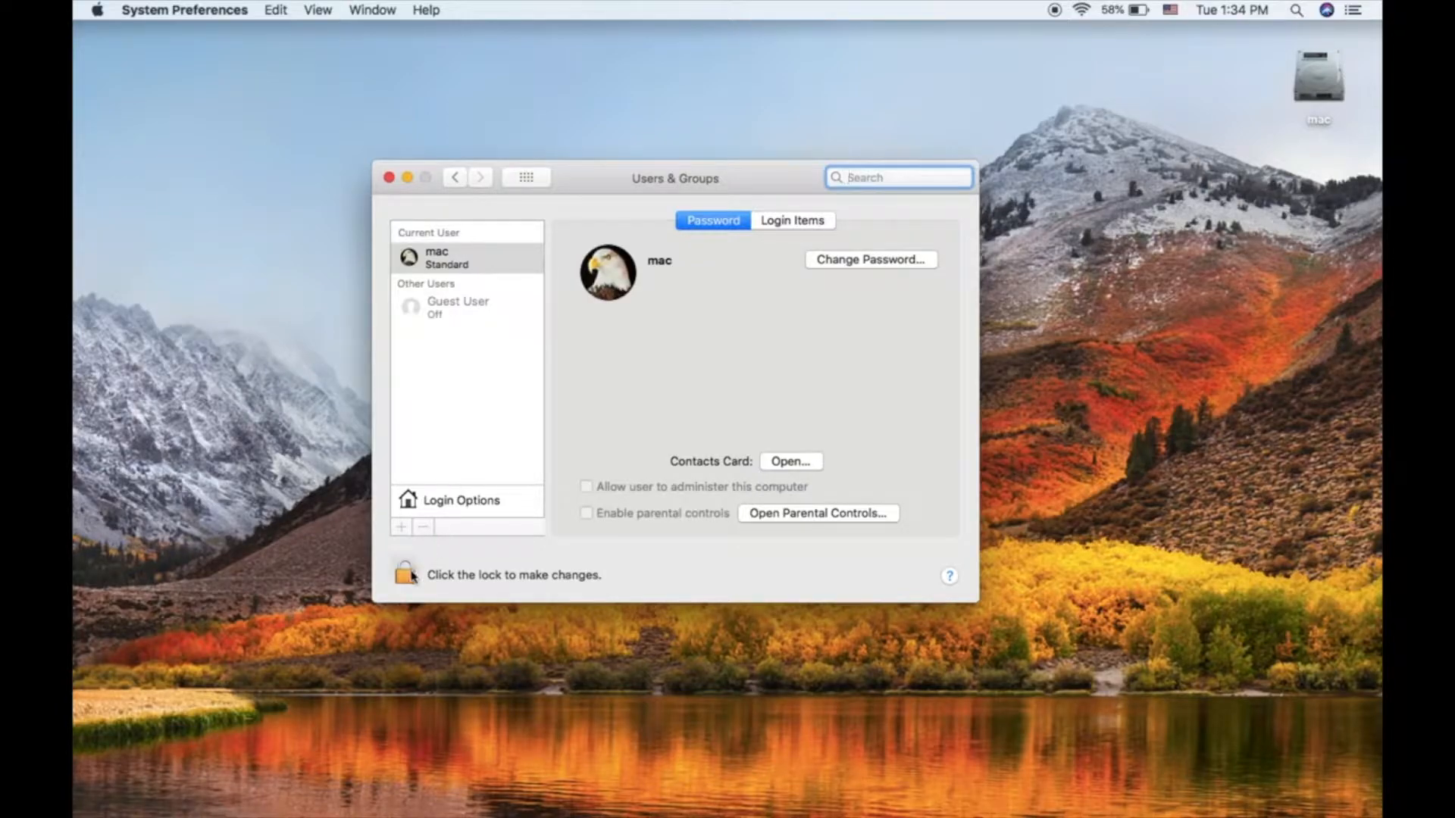
# Unlock Users & Groups by entering the 'mac' account's credentials.
pyautogui.click(405, 574)
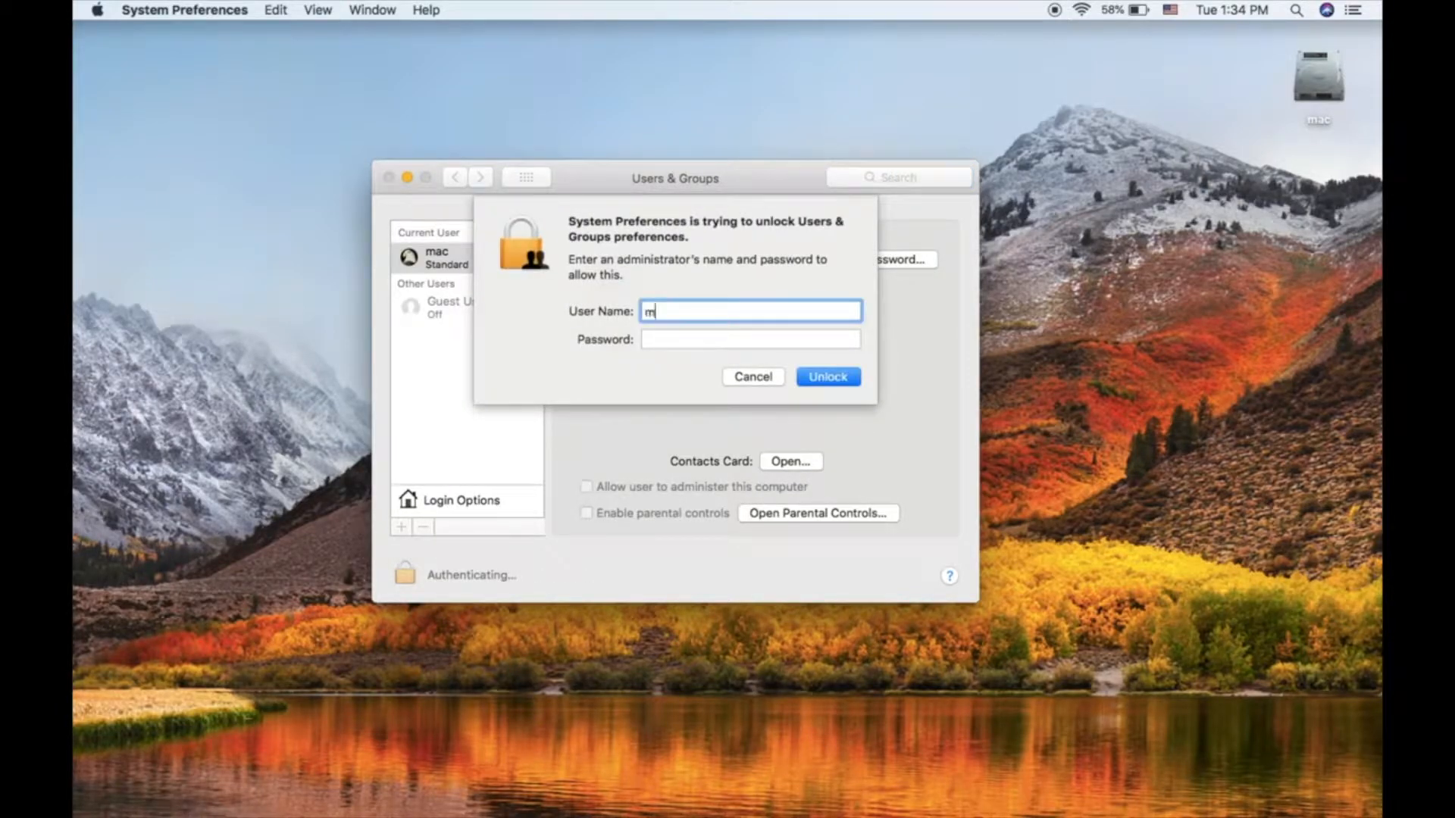
pyautogui.write('ac')
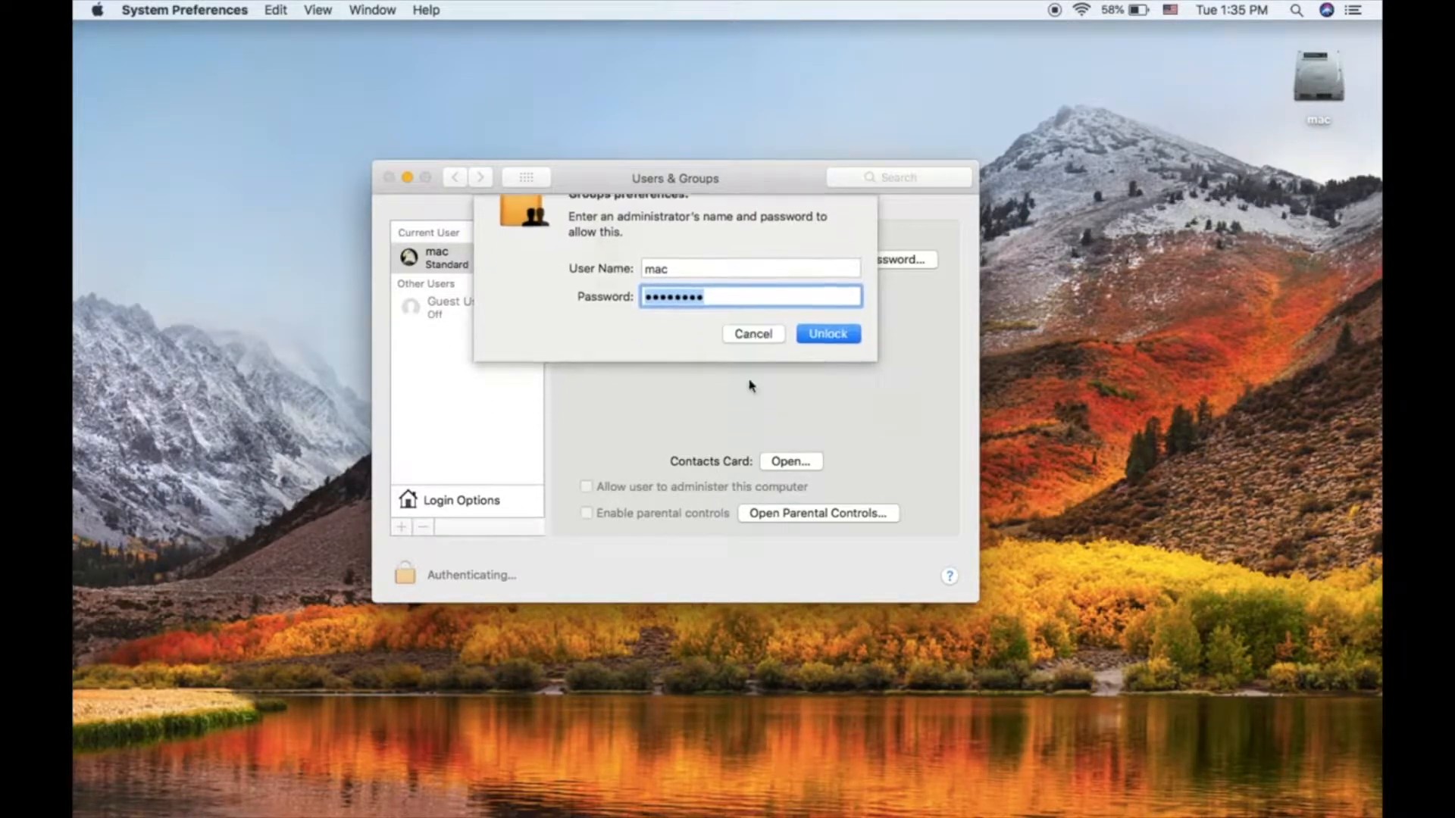
pyautogui.click(826, 333)
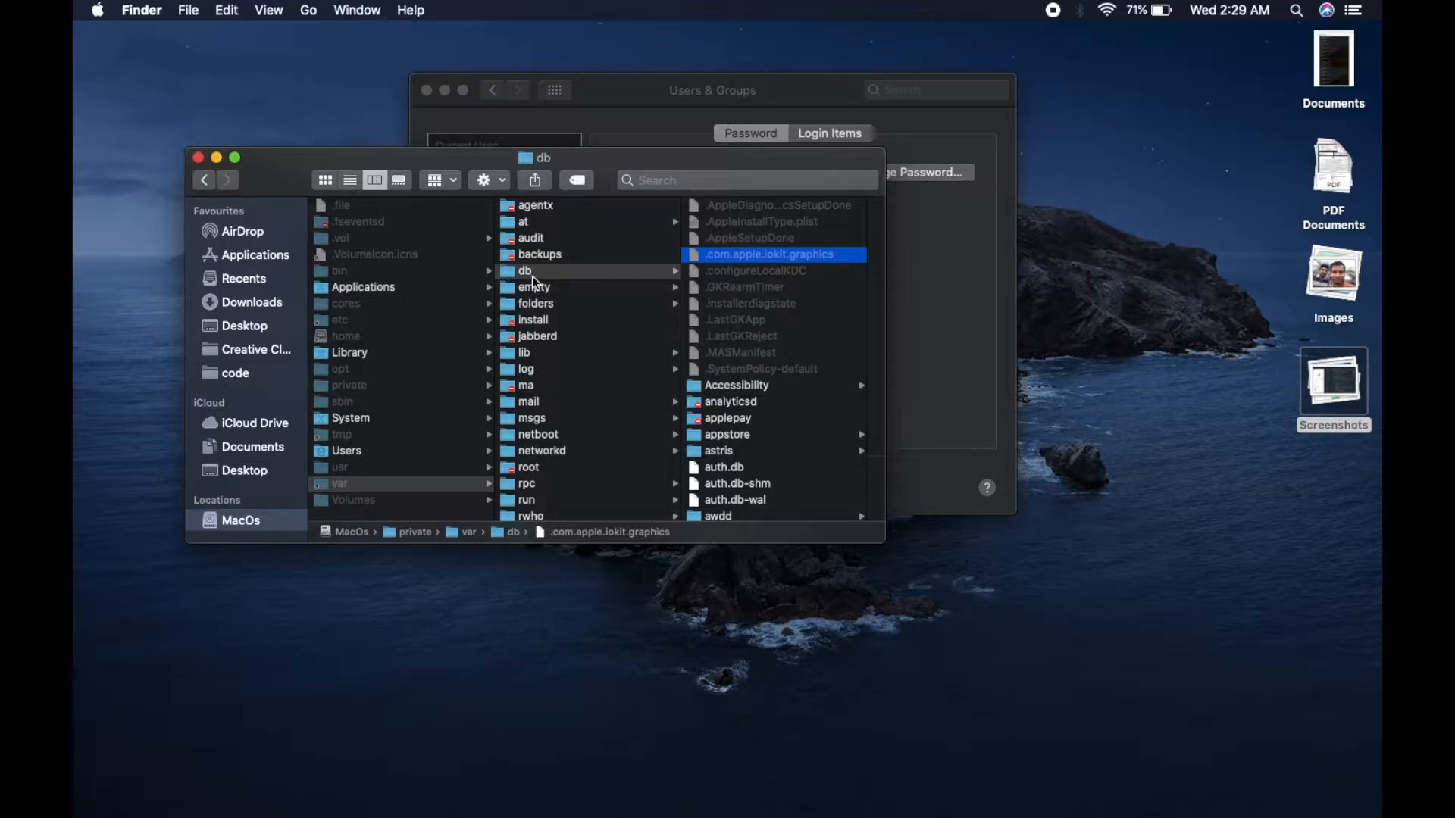
pyautogui.moveTo(712, 293)
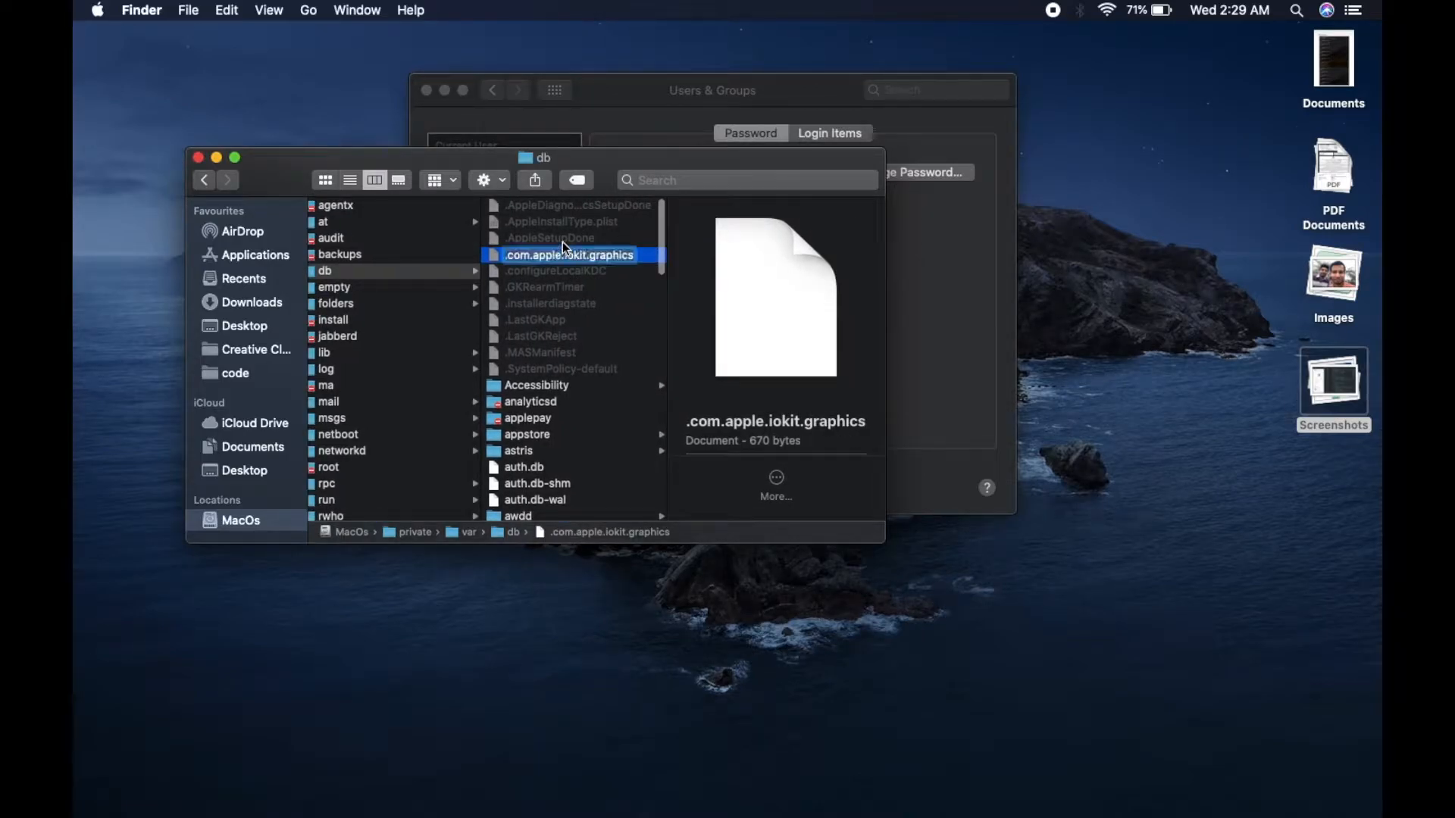
# Select .AppleSetupDone in private/var/db to preview it, then close the Finder window.
pyautogui.click(548, 237)
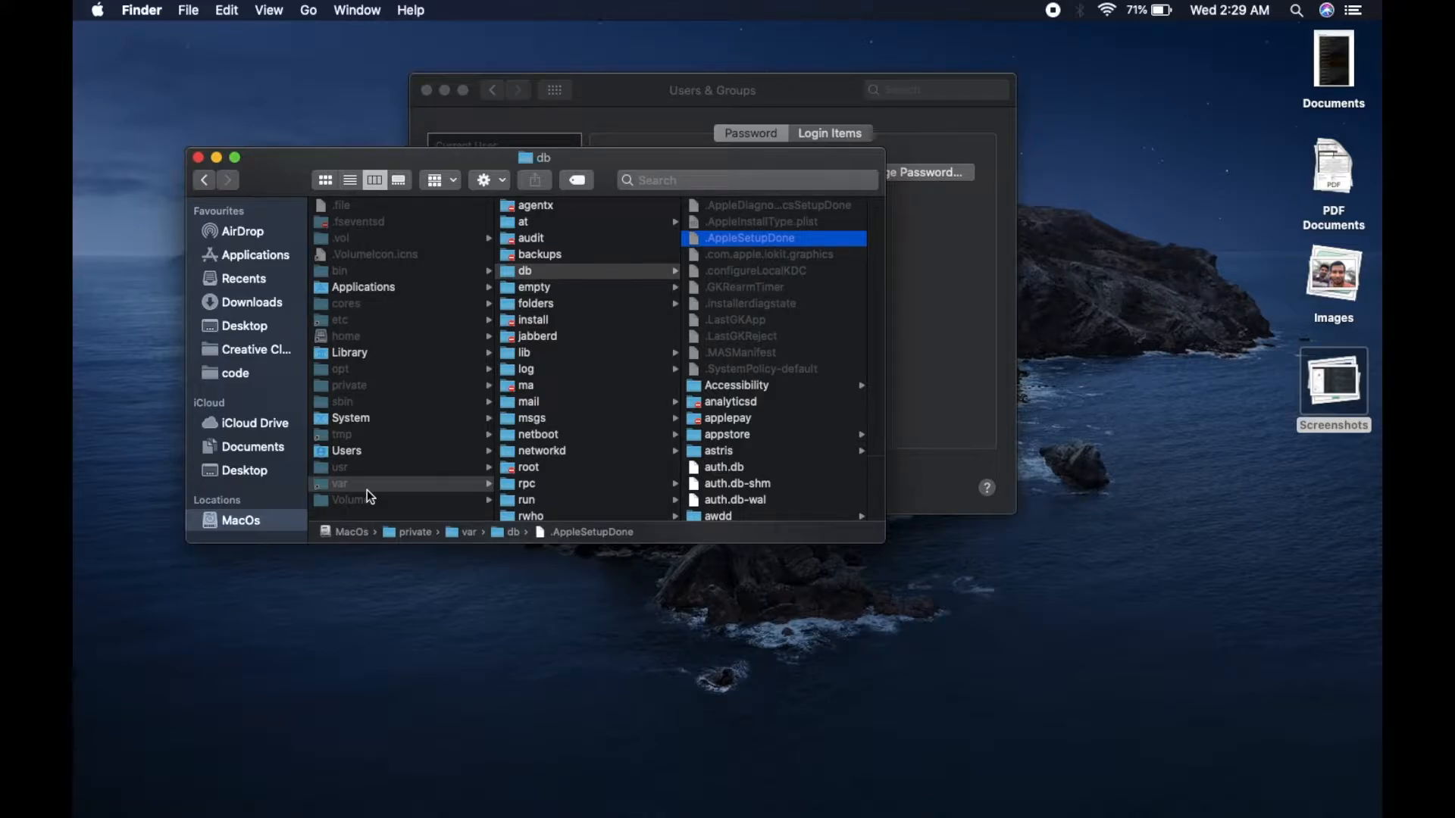
pyautogui.click(240, 521)
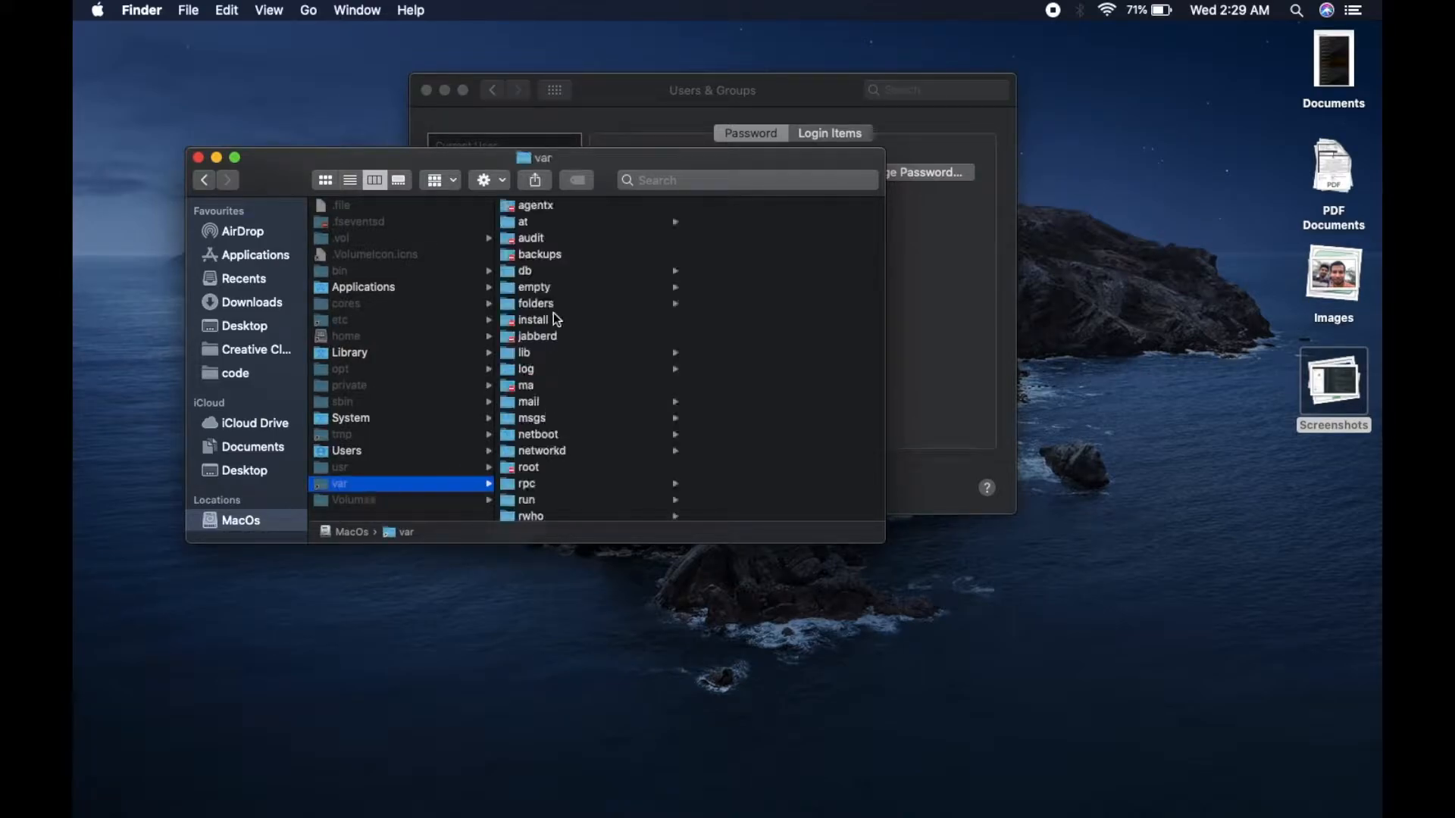
pyautogui.click(526, 270)
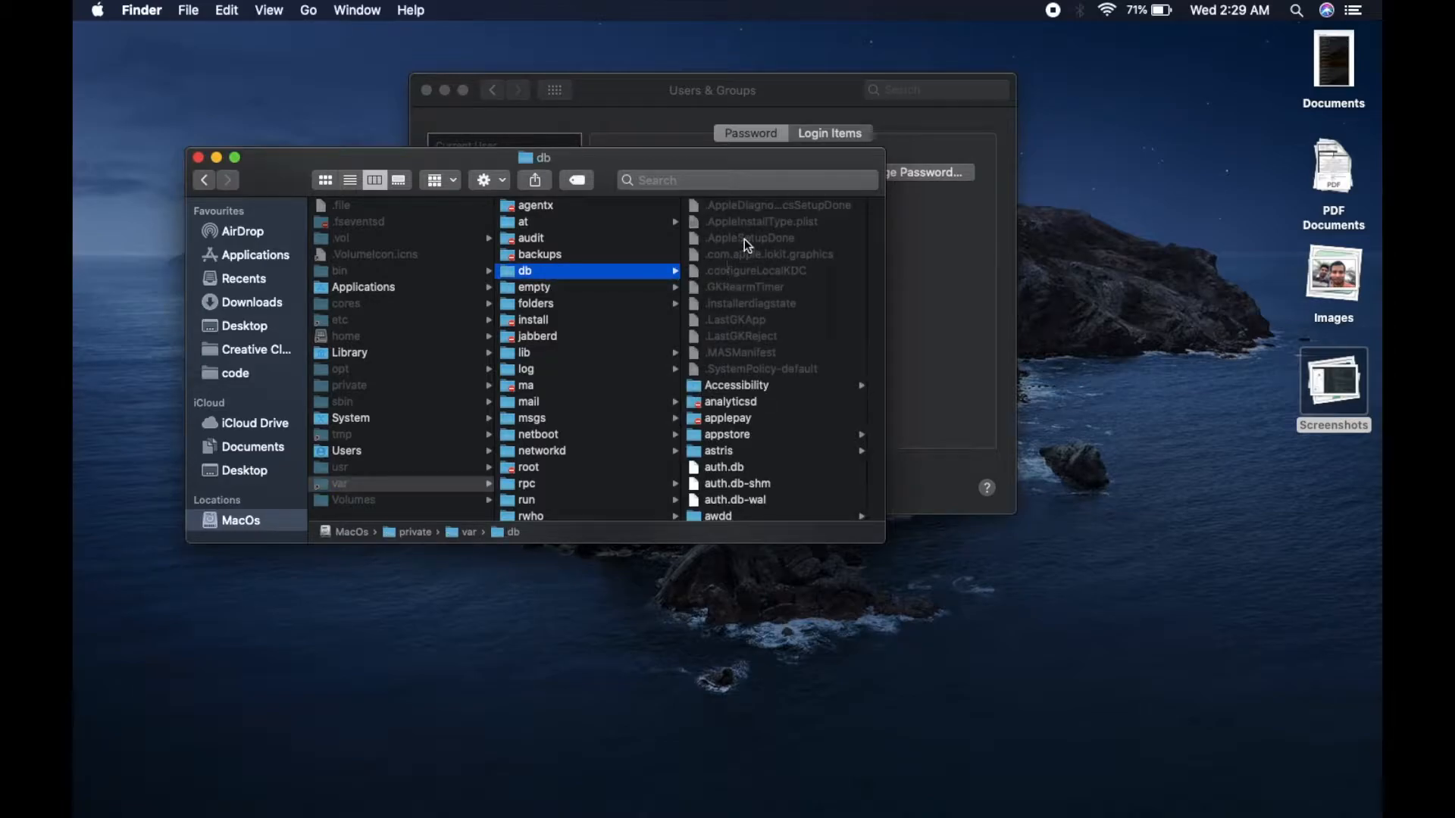
pyautogui.click(548, 237)
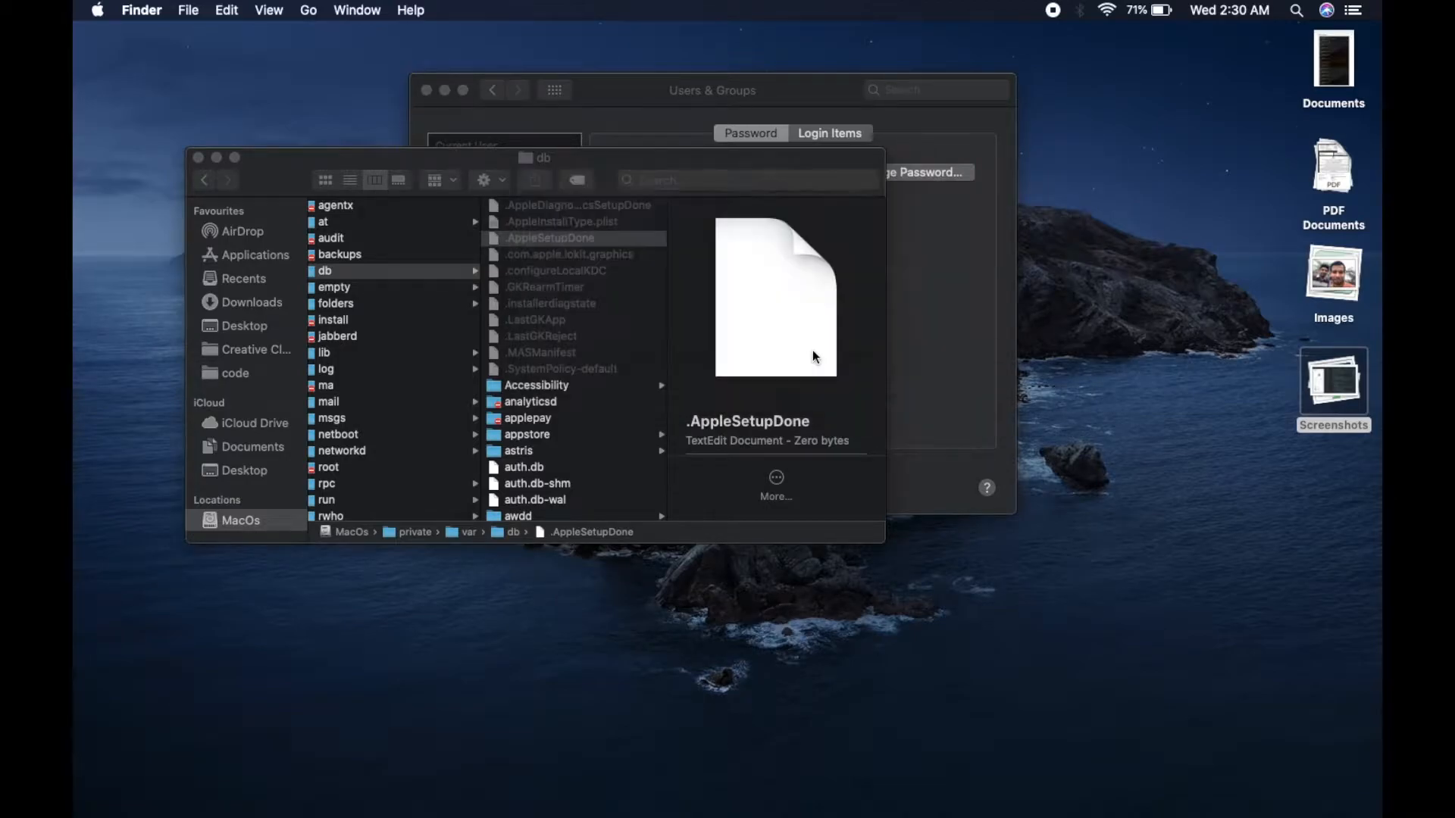
pyautogui.click(568, 255)
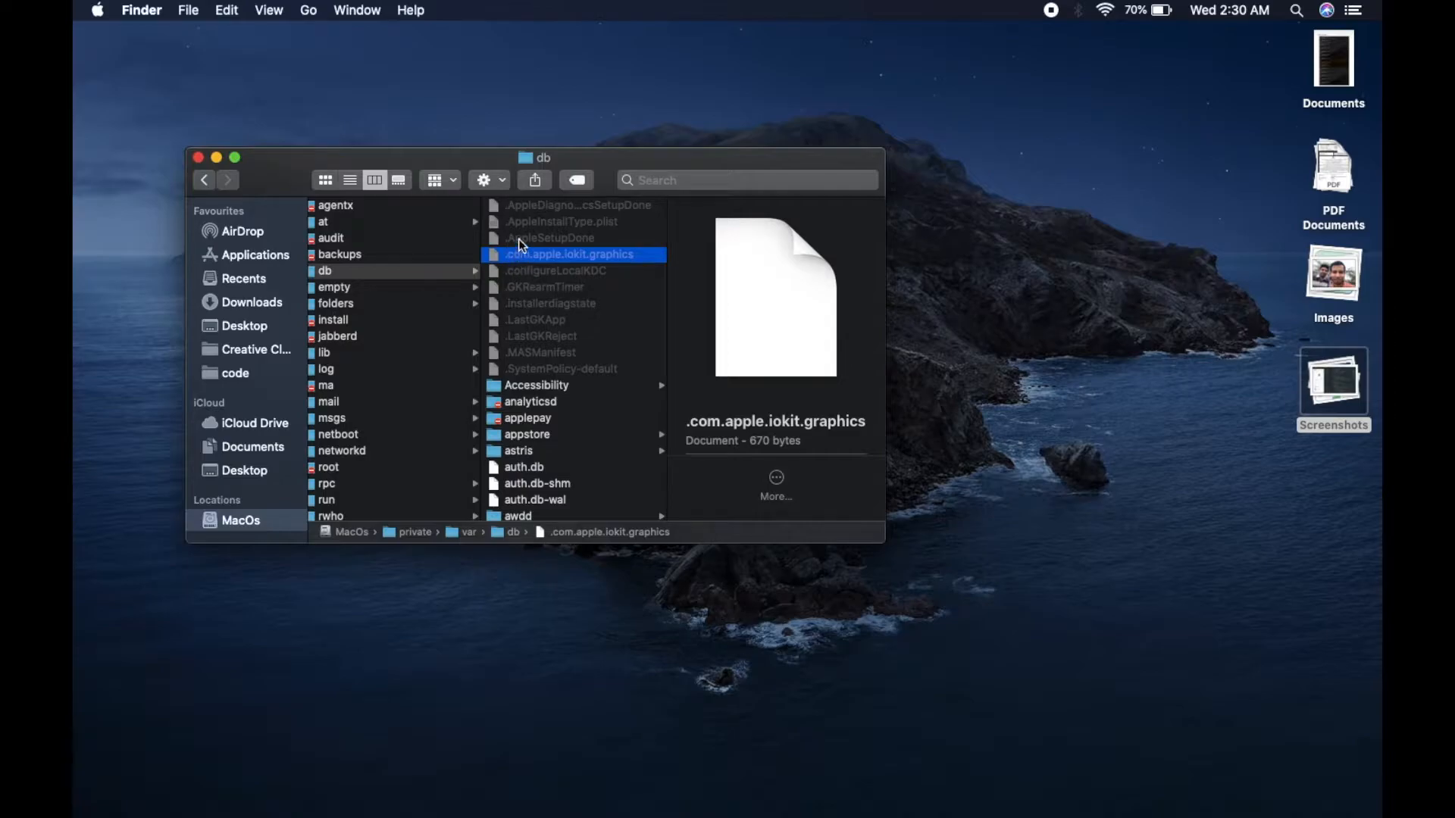
pyautogui.click(551, 237)
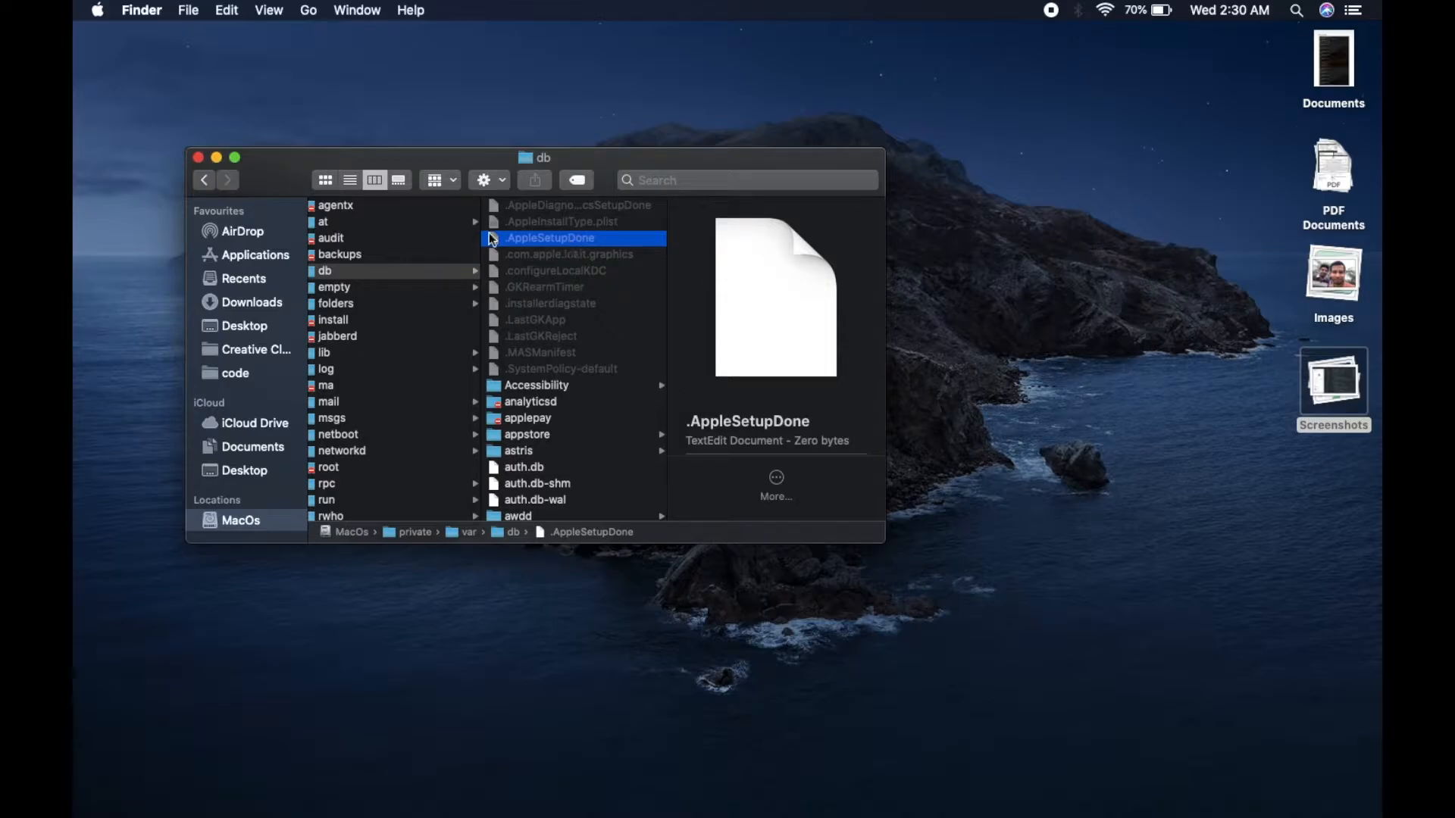
pyautogui.moveTo(215, 163)
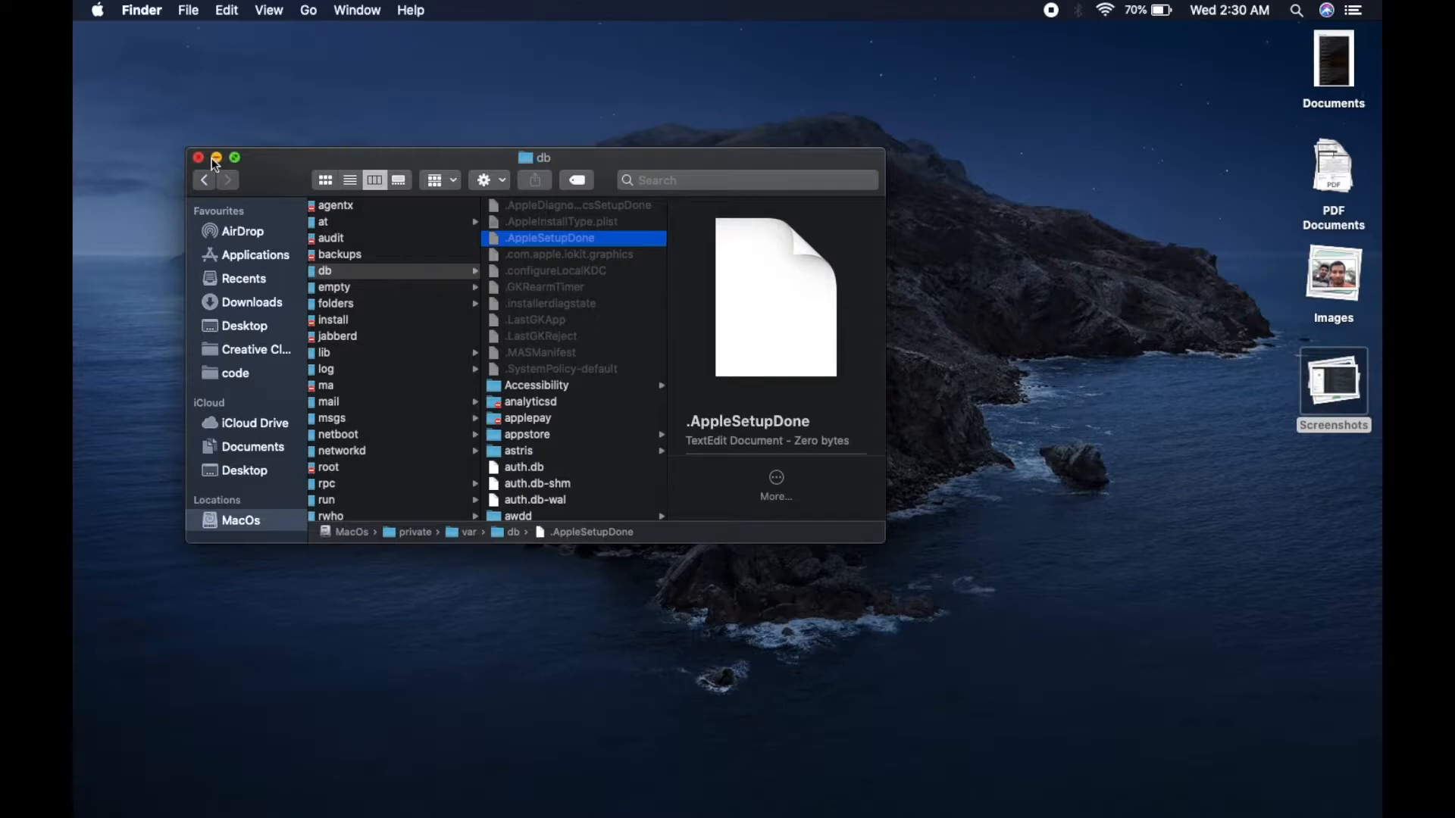
pyautogui.click(198, 157)
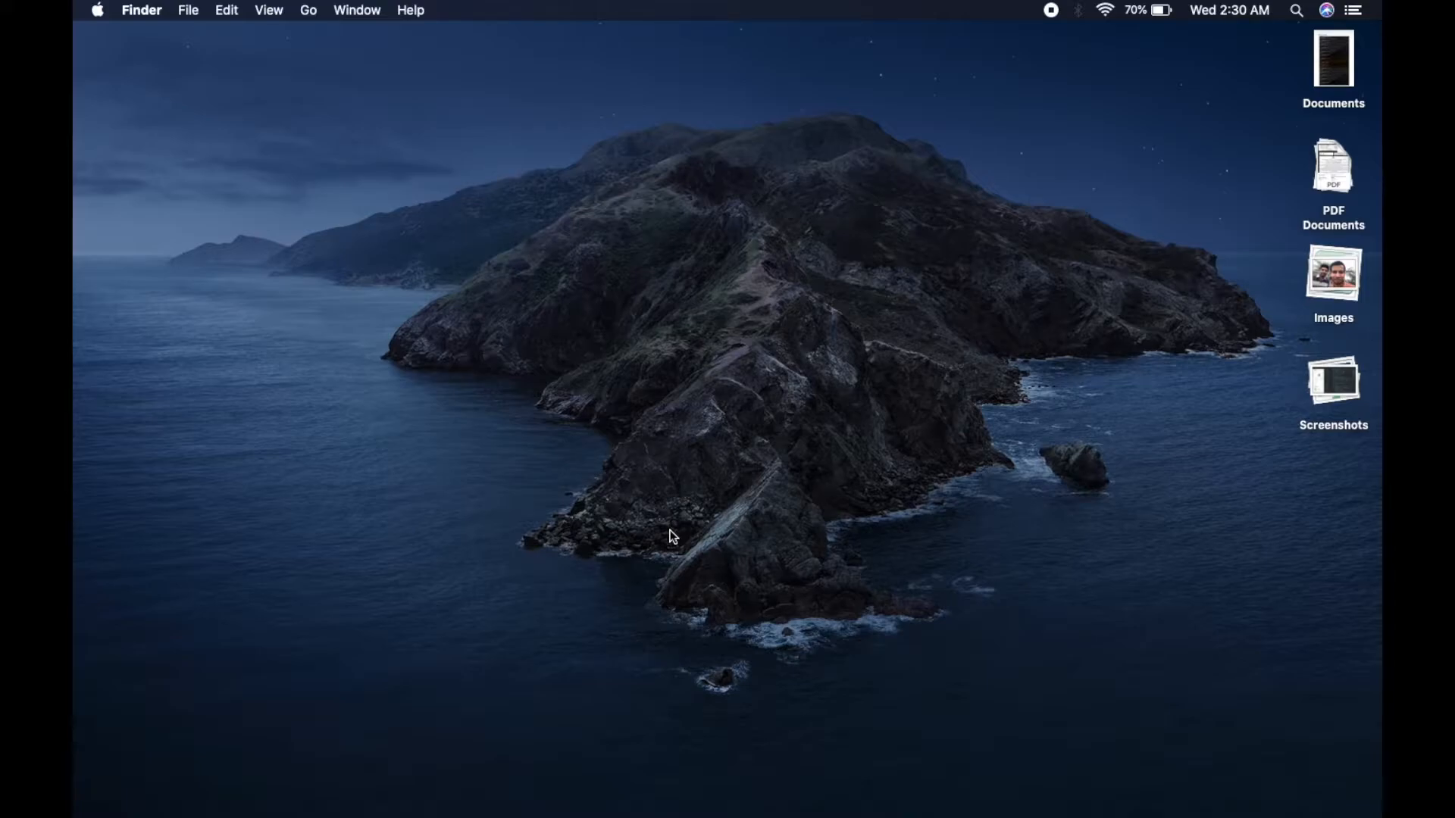
pyautogui.moveTo(1022, 340)
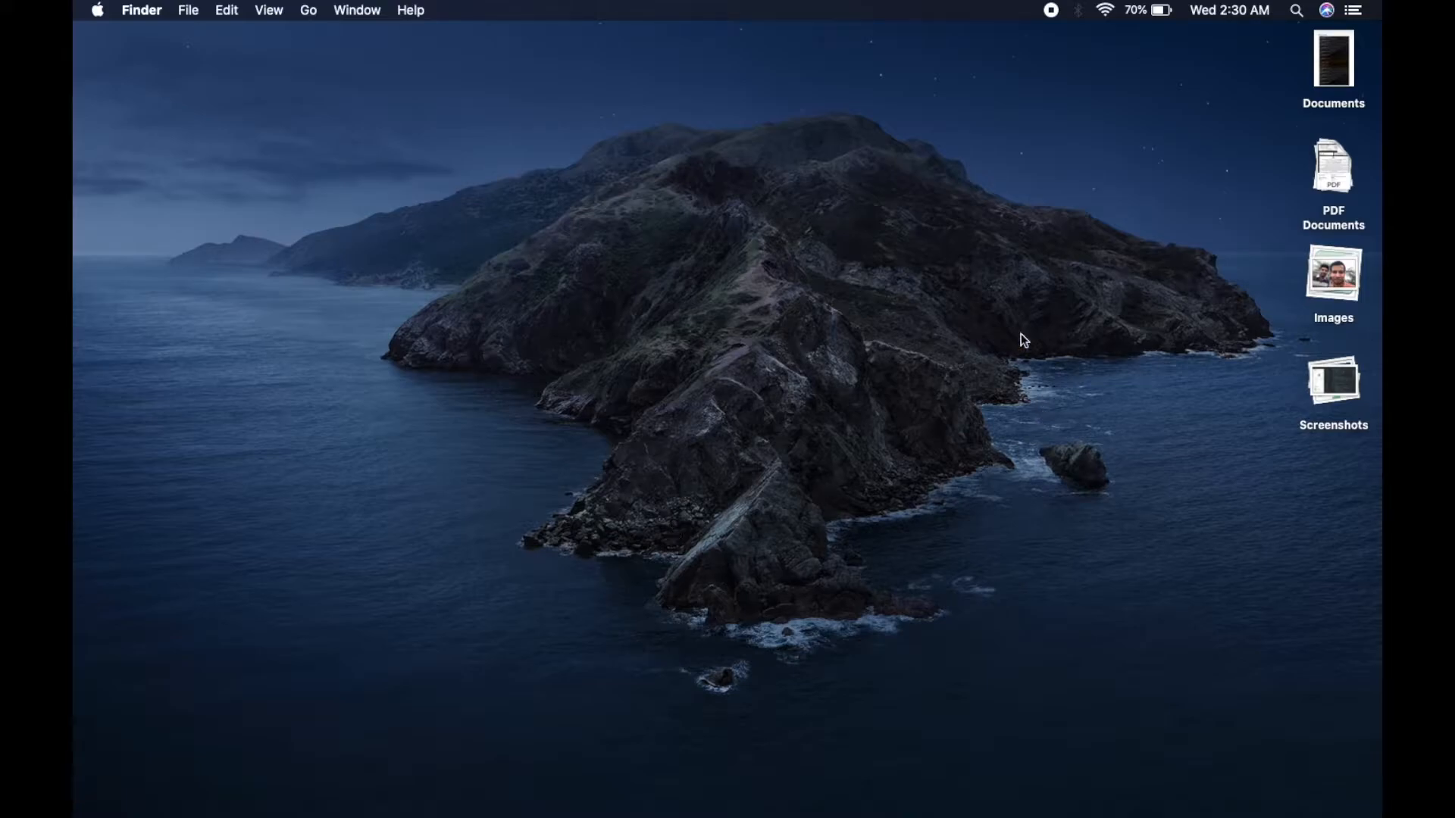
pyautogui.moveTo(237, 159)
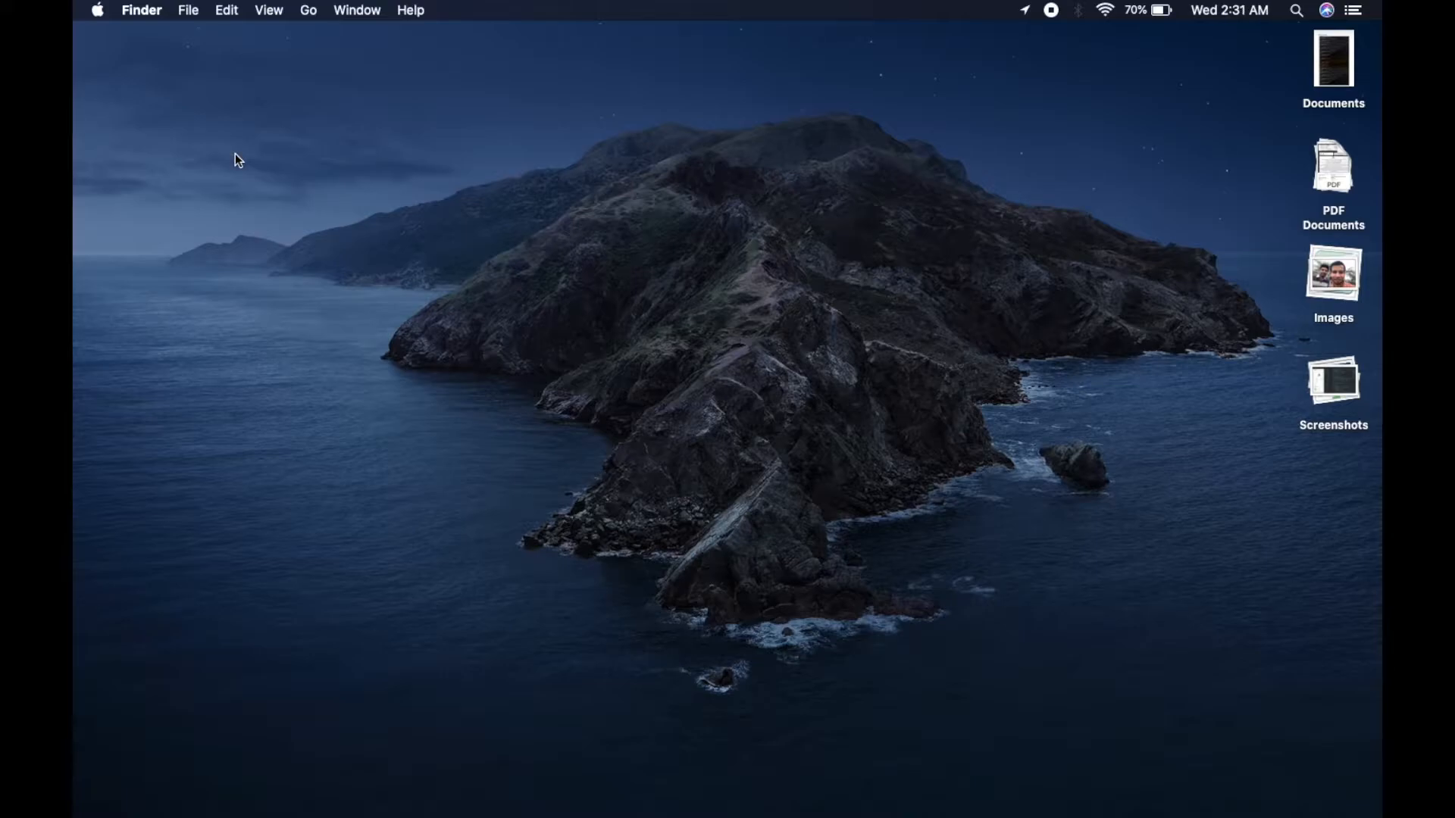
# Restart the Mac from the Apple menu and confirm the restart.
pyautogui.click(96, 10)
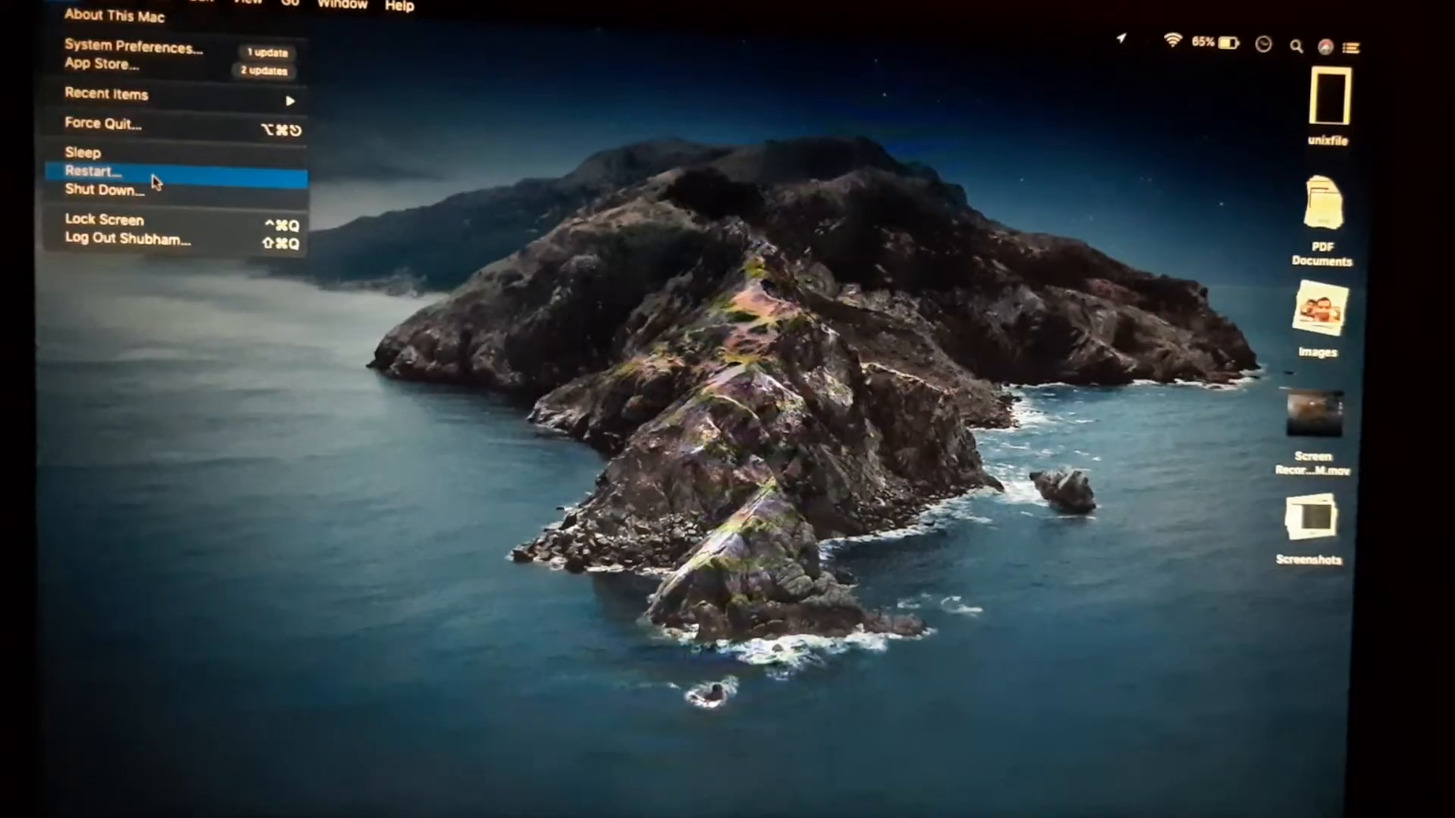
pyautogui.click(90, 170)
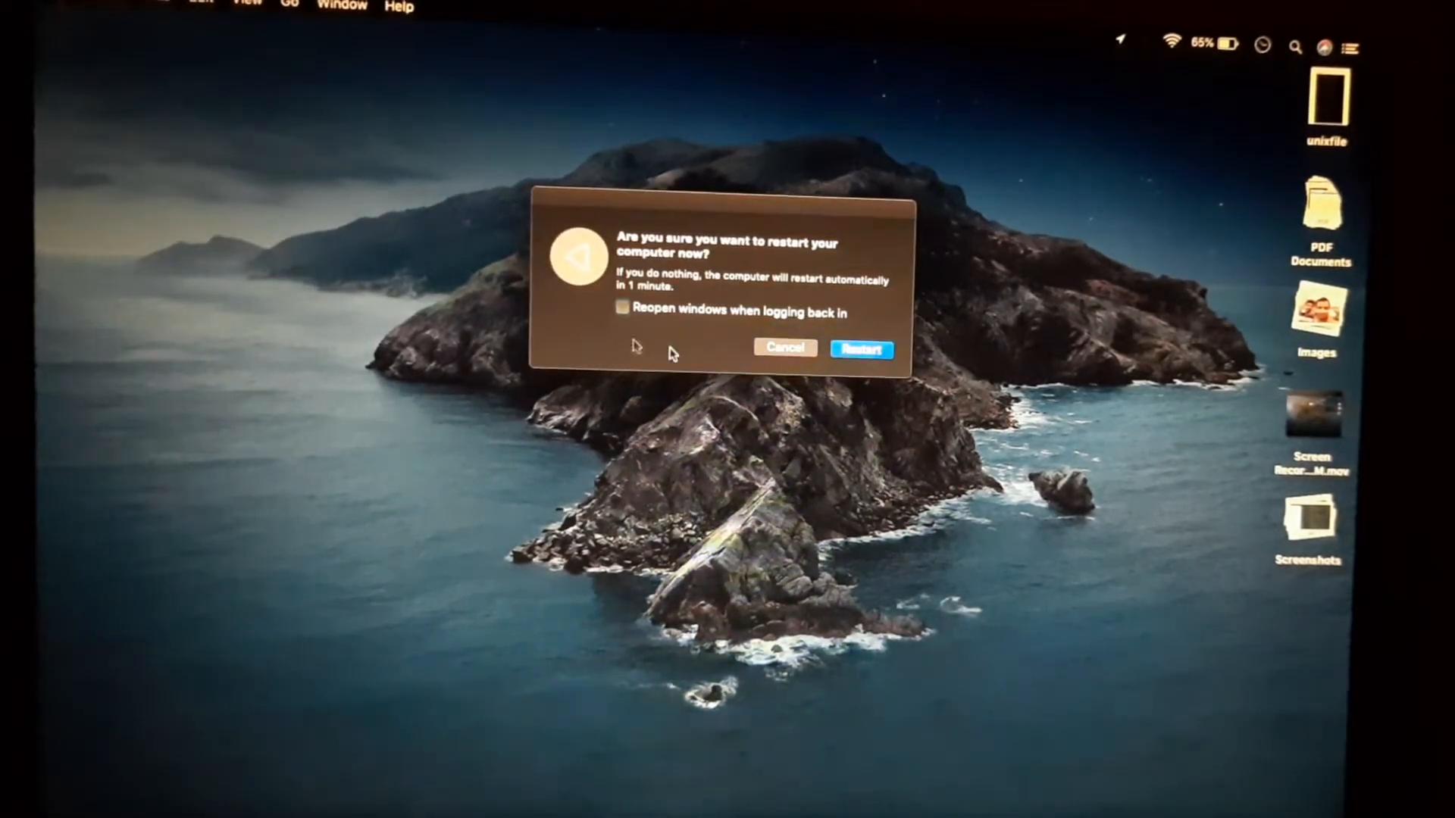
pyautogui.click(860, 350)
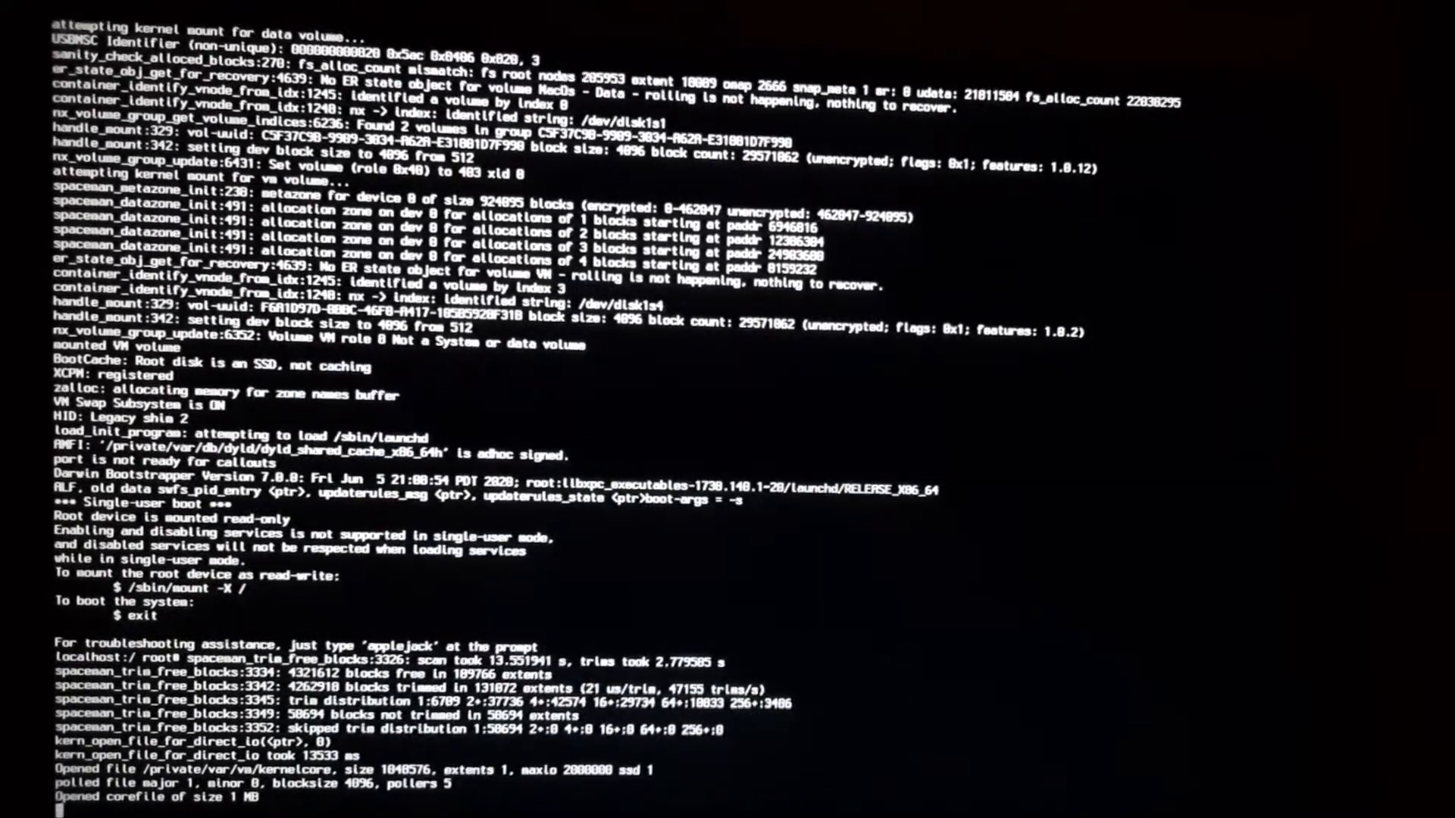
# List files, run rm var/db/.AppleSetupDone, and answer 'n' at the override prompt.
pyautogui.write('ls')
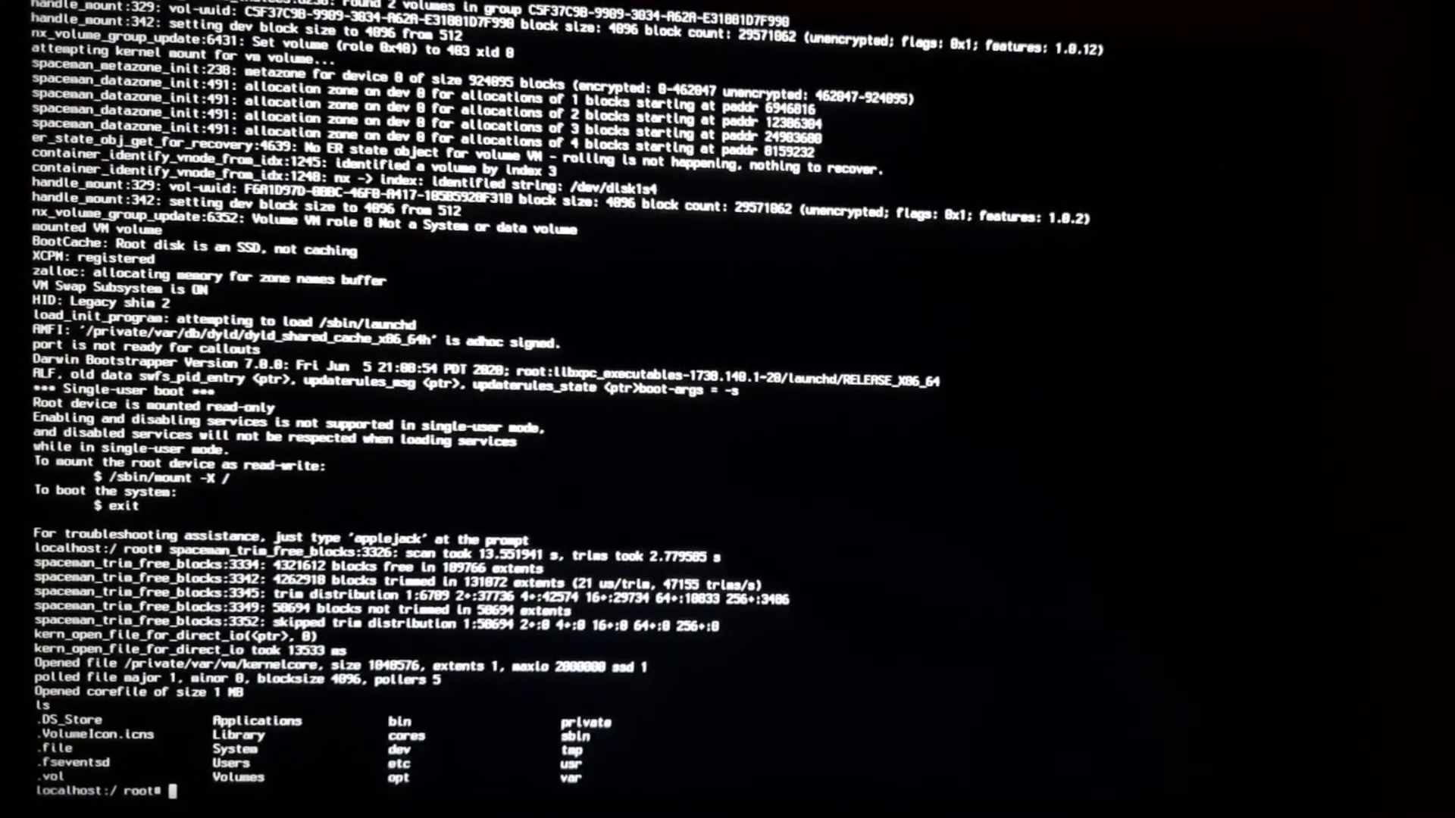
pyautogui.write('rm var;')
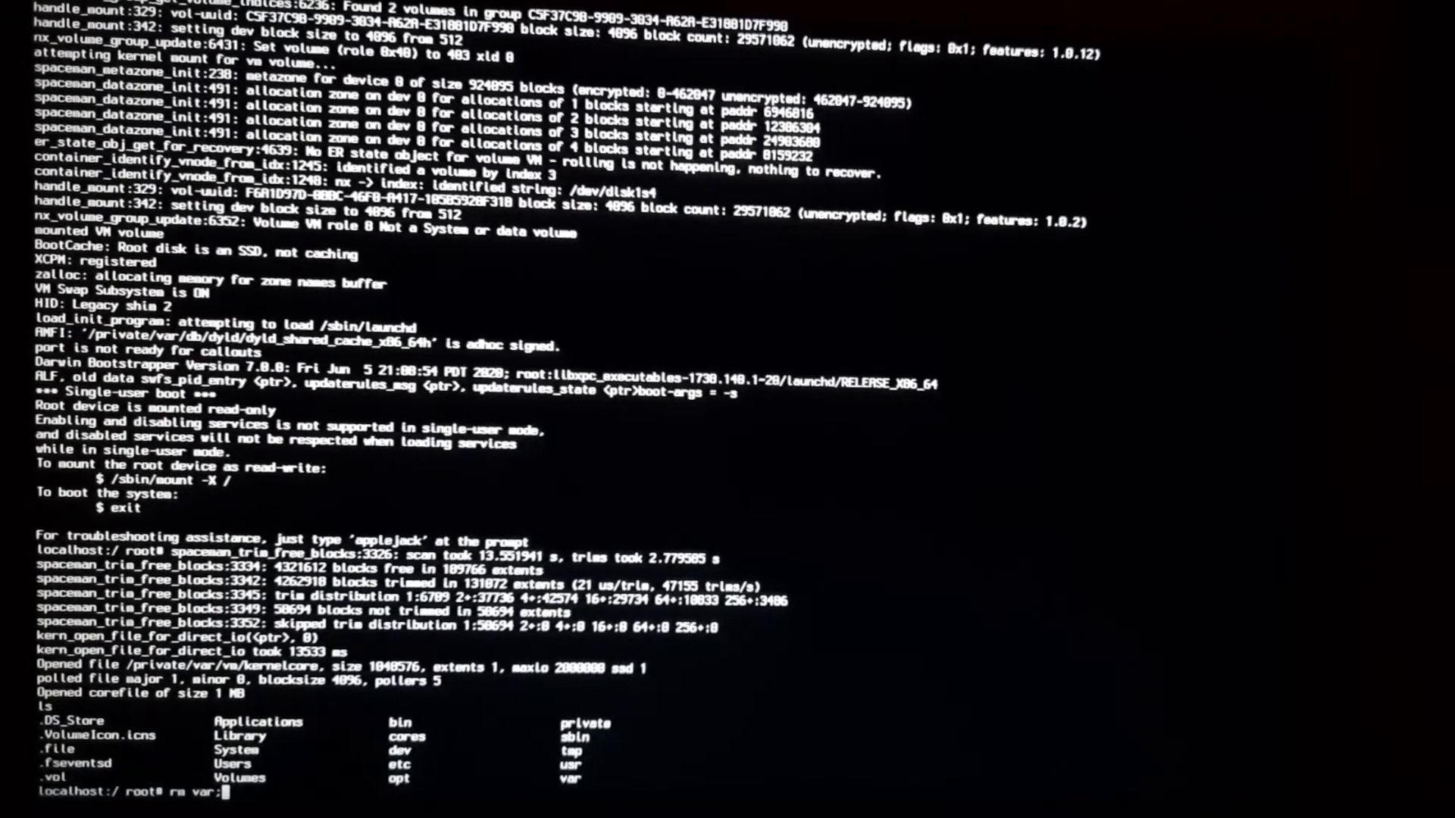
pyautogui.write('/db')
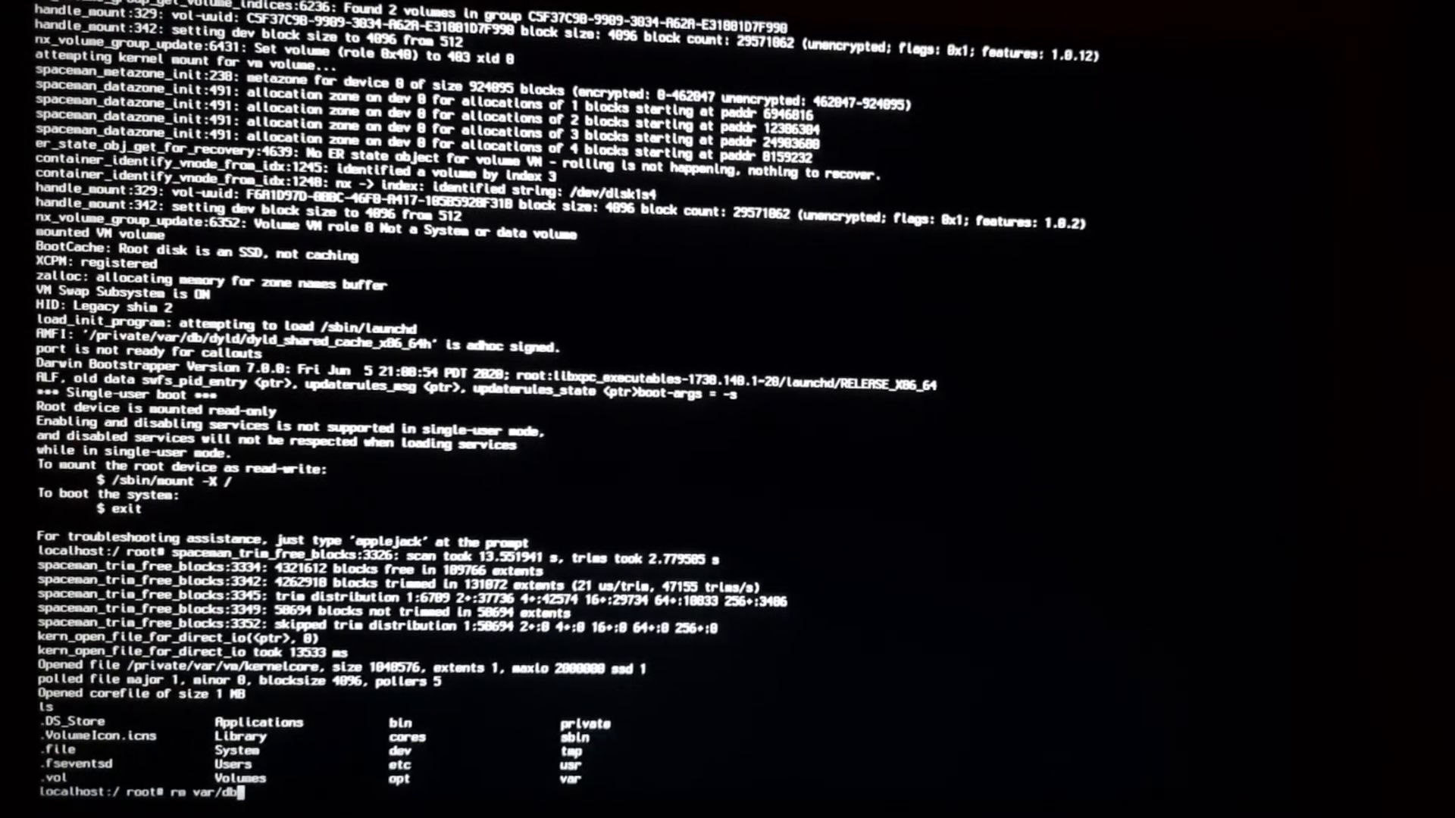
pyautogui.write('/.AppleSetupDone')
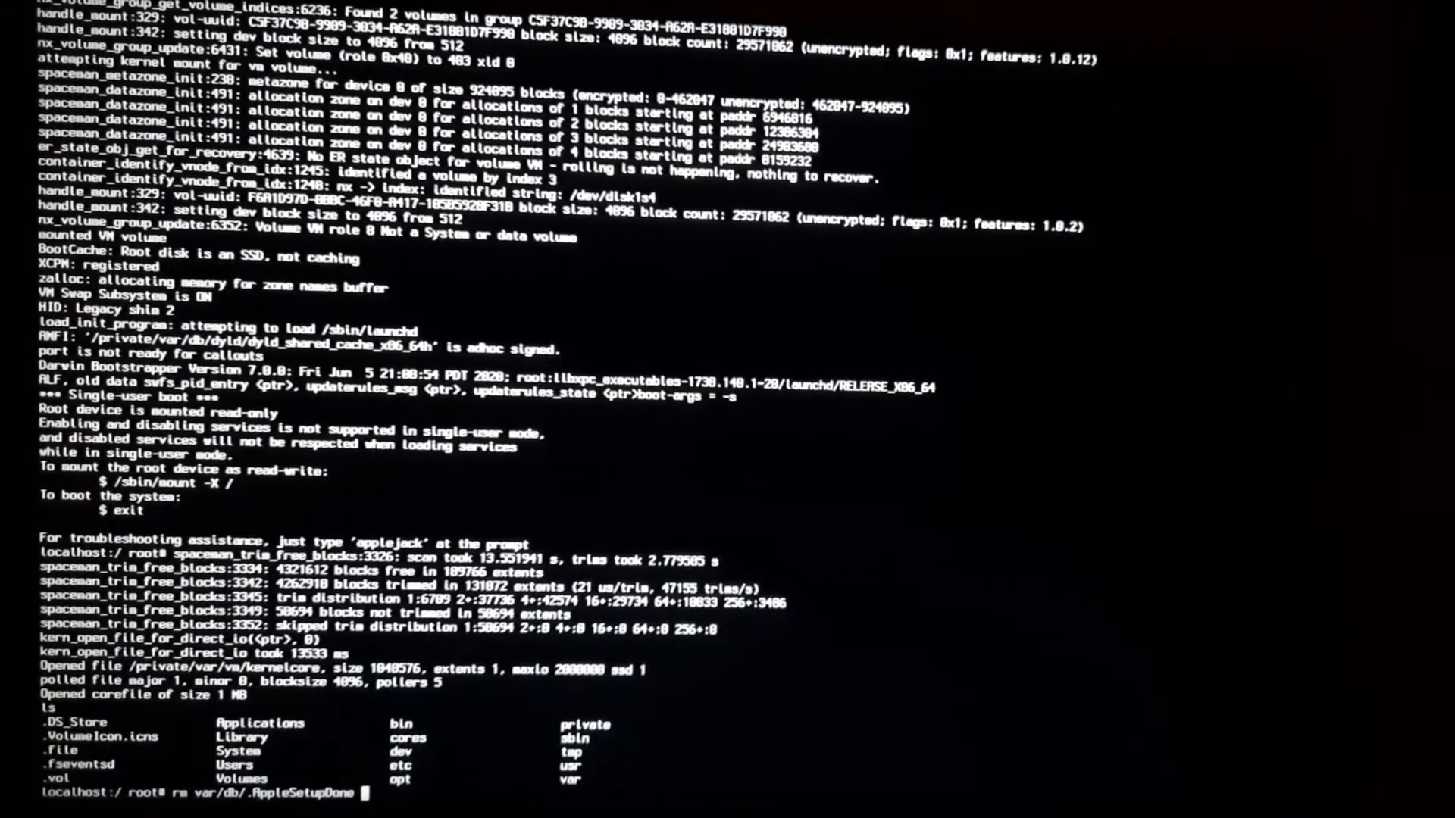
pyautogui.press('enter')
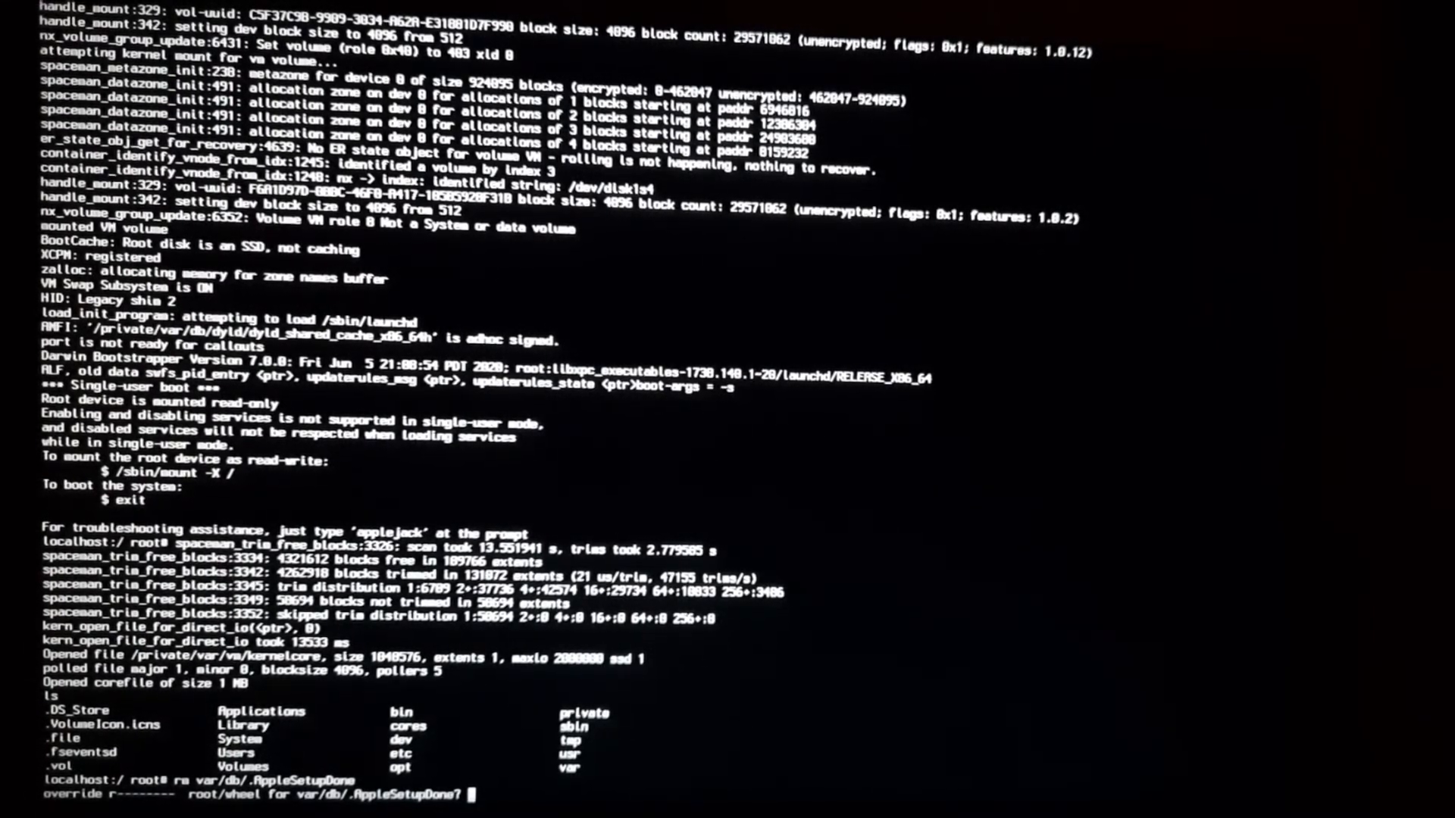
pyautogui.write('nt -uw /')
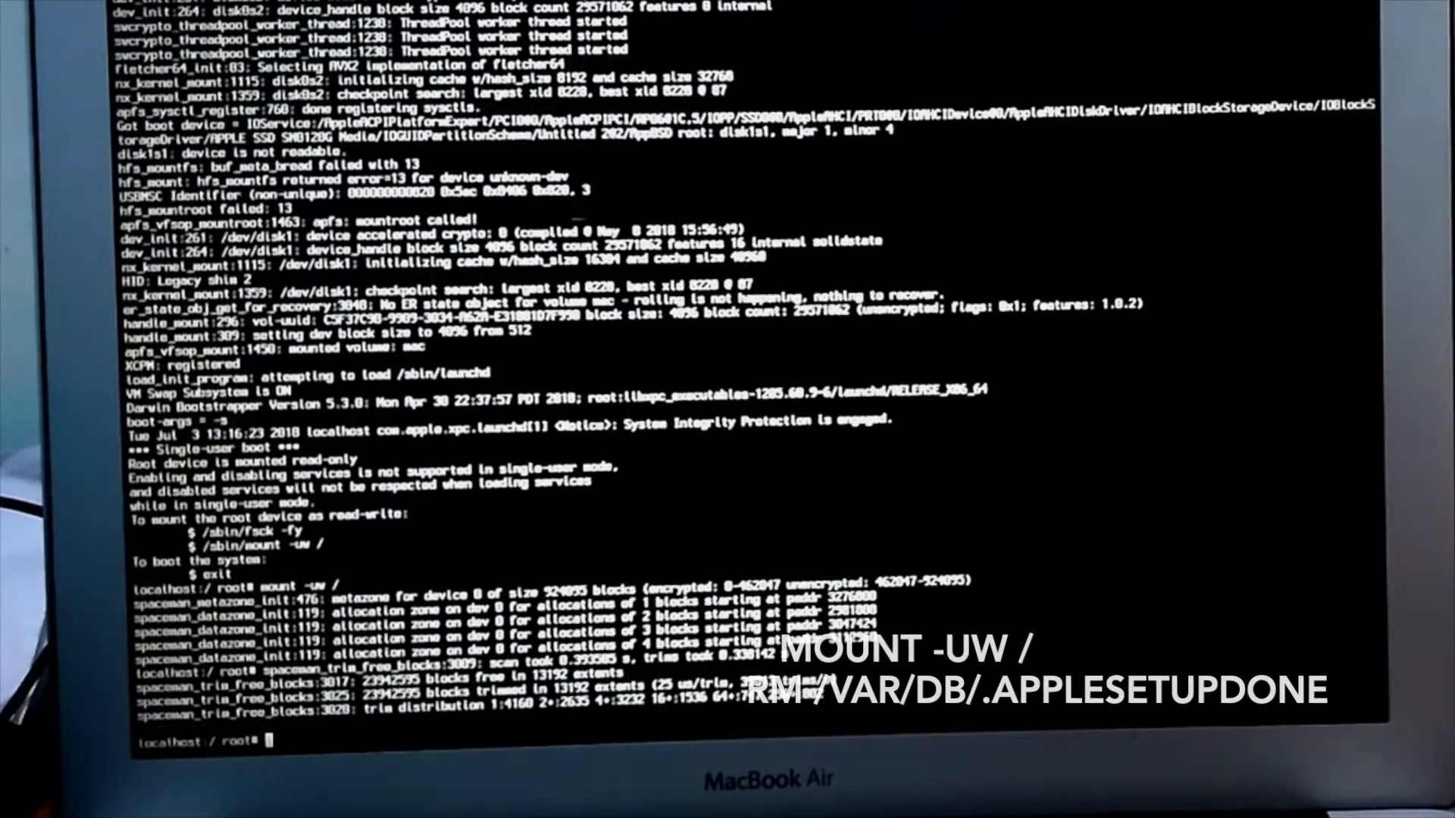
# Enter rm /var/db/.AppleSetupDone on the now-writable root volume.
pyautogui.write('rm /va')
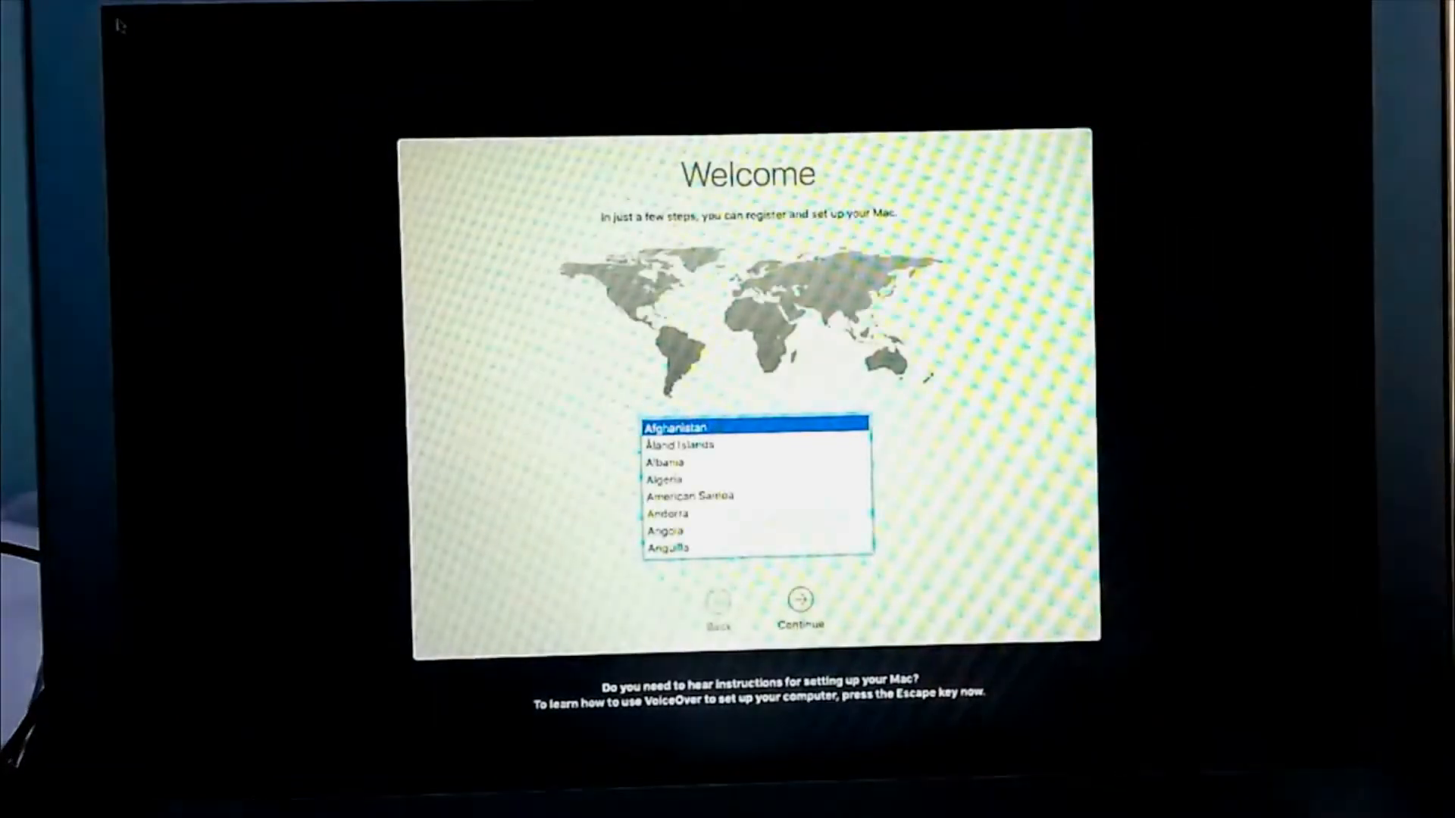
# Accept the country and keyboard layout, then submit the new account details.
pyautogui.click(798, 599)
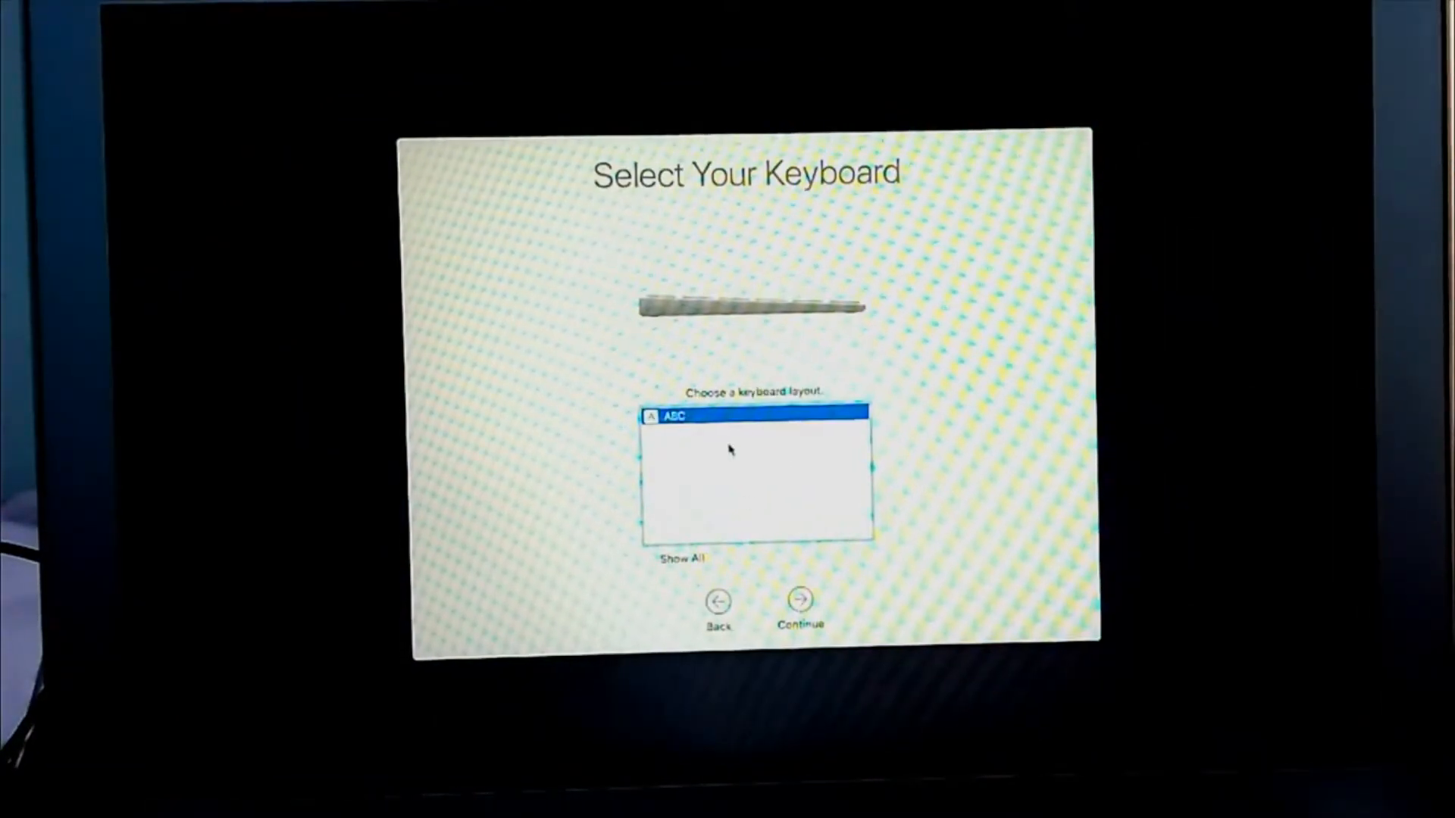
pyautogui.click(796, 600)
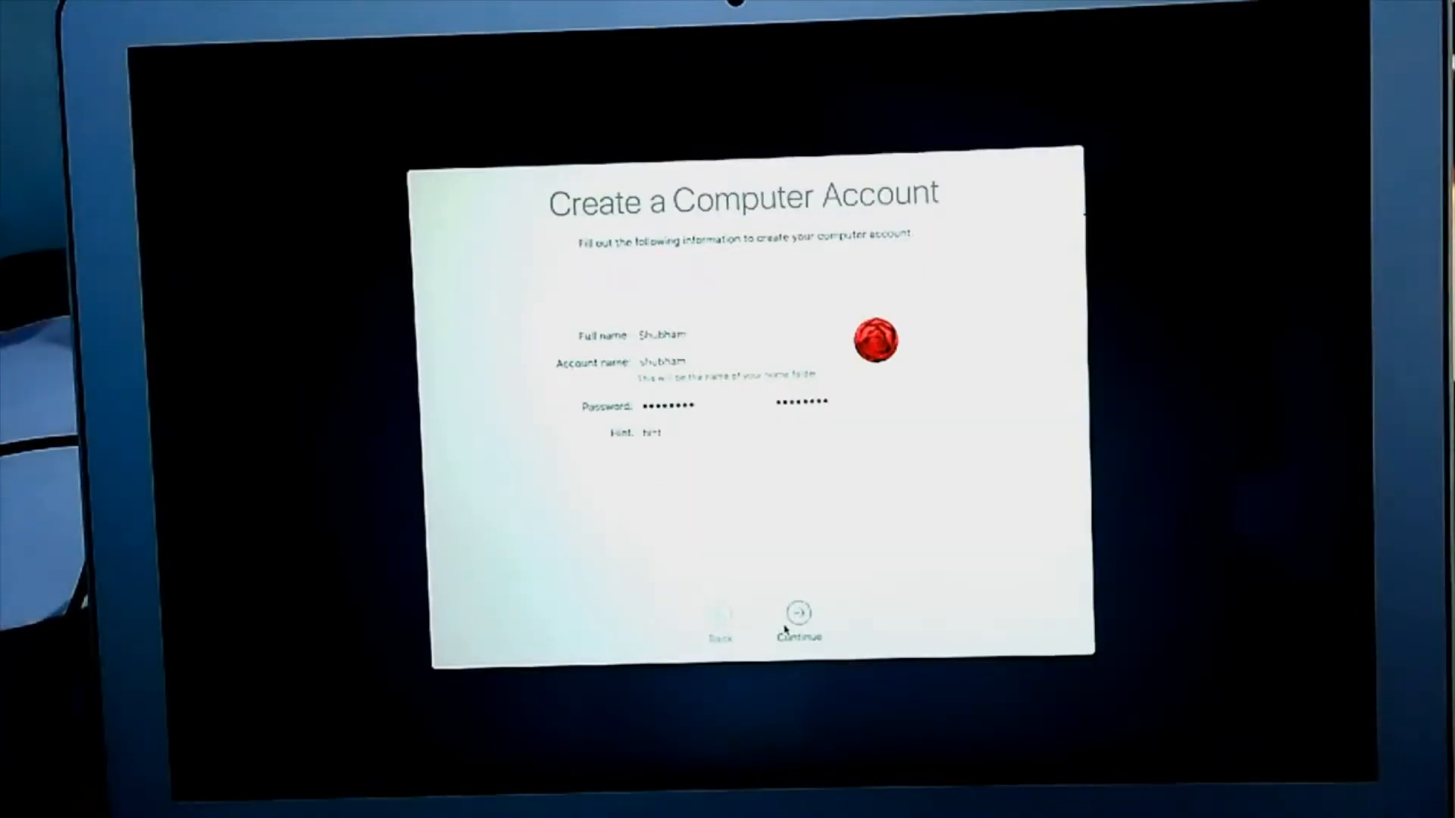
pyautogui.click(795, 614)
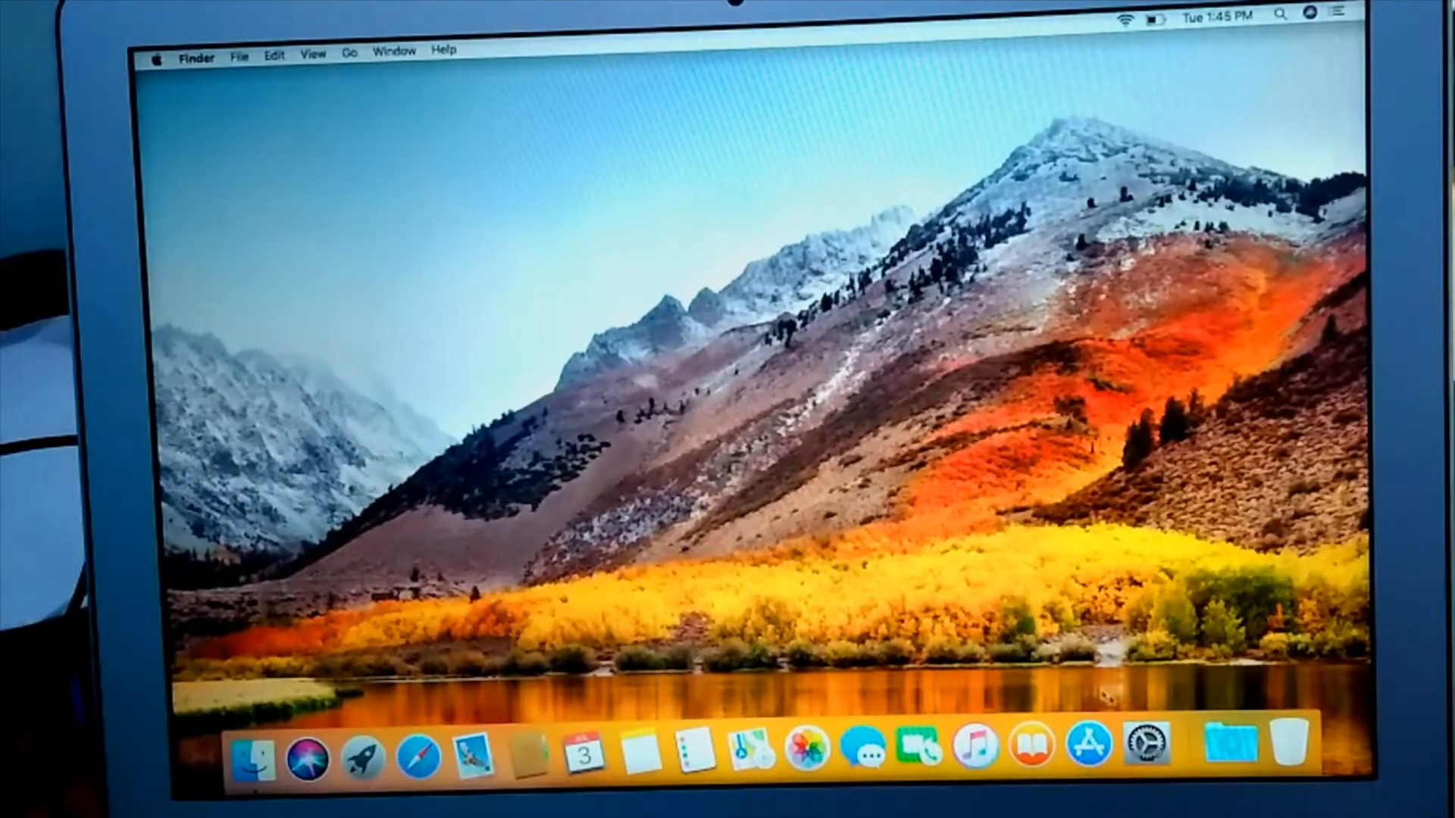
# Open Users & Groups and set the new account's picture to yin-yang.
pyautogui.click(1142, 745)
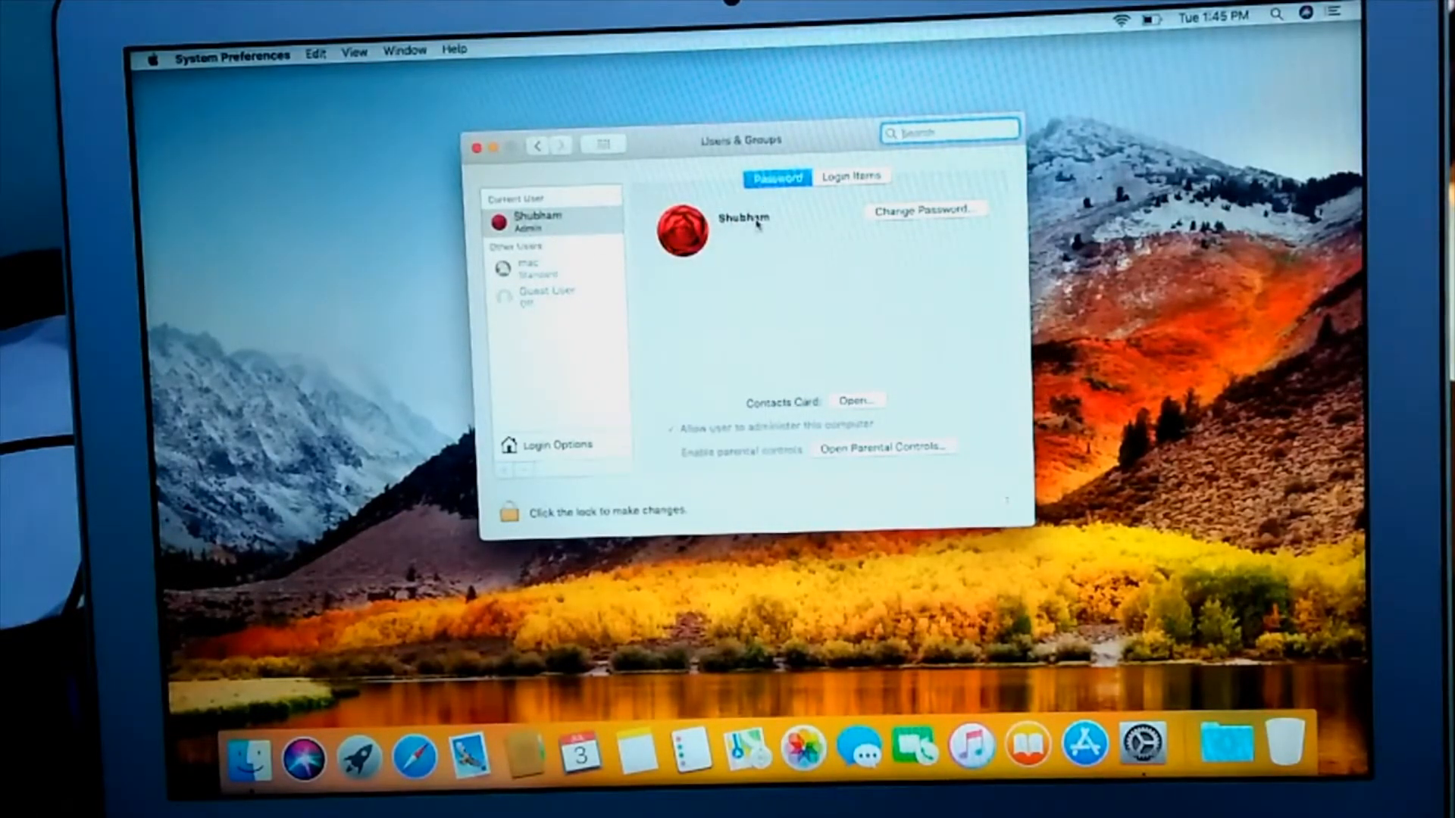
pyautogui.click(684, 230)
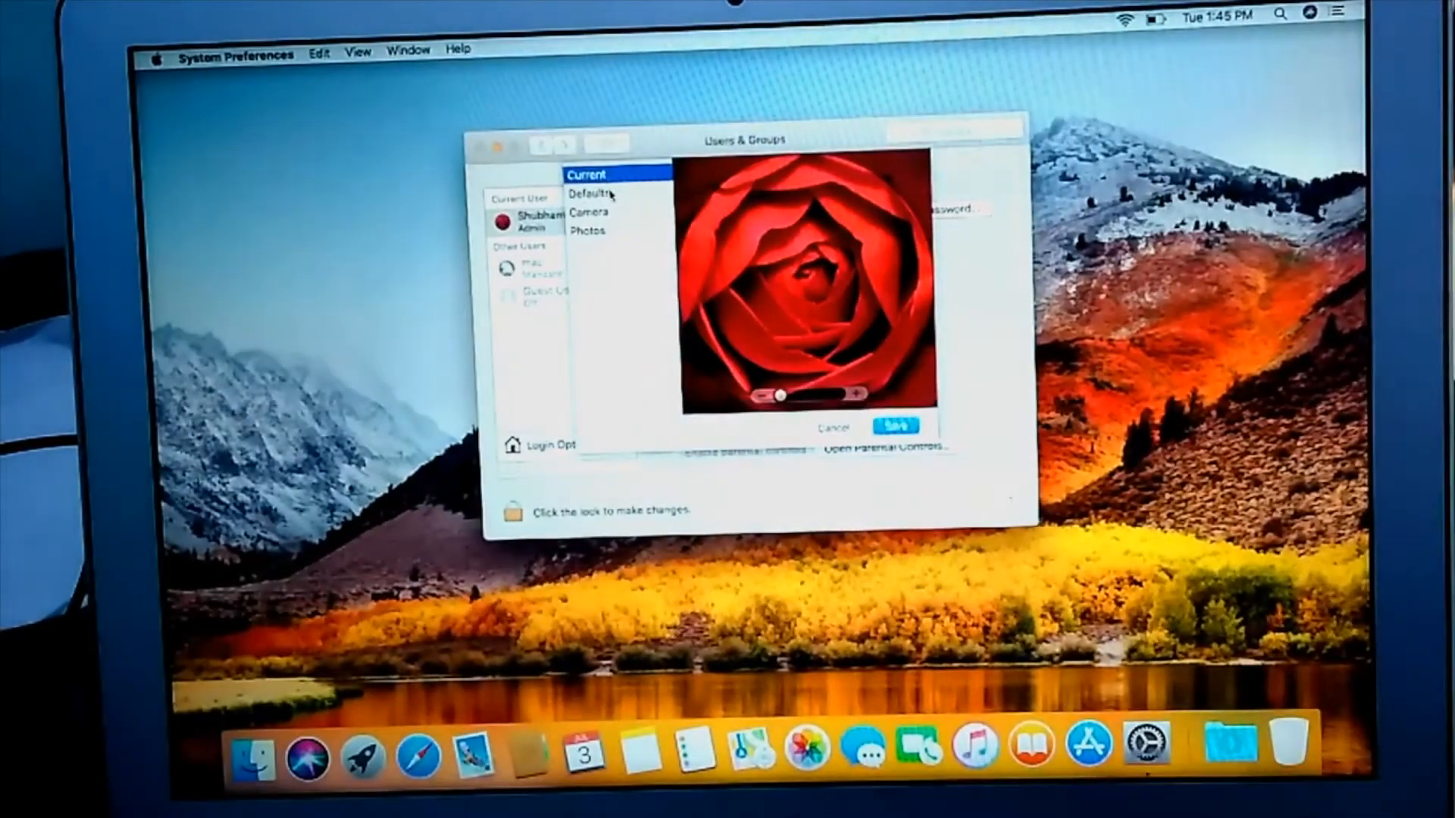
pyautogui.click(590, 193)
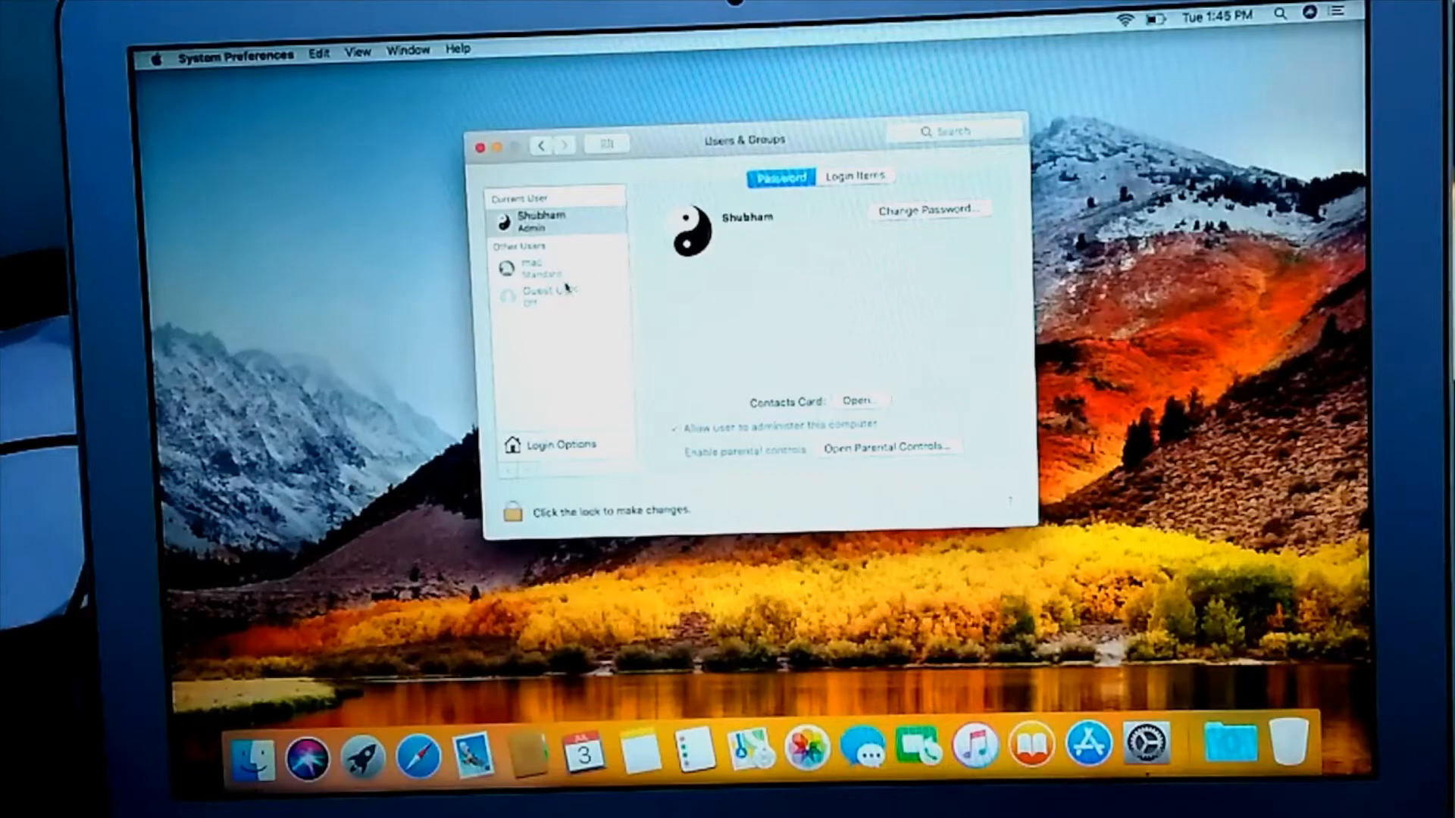
# Unlock user settings with the admin password and select the 'mac' account.
pyautogui.click(514, 510)
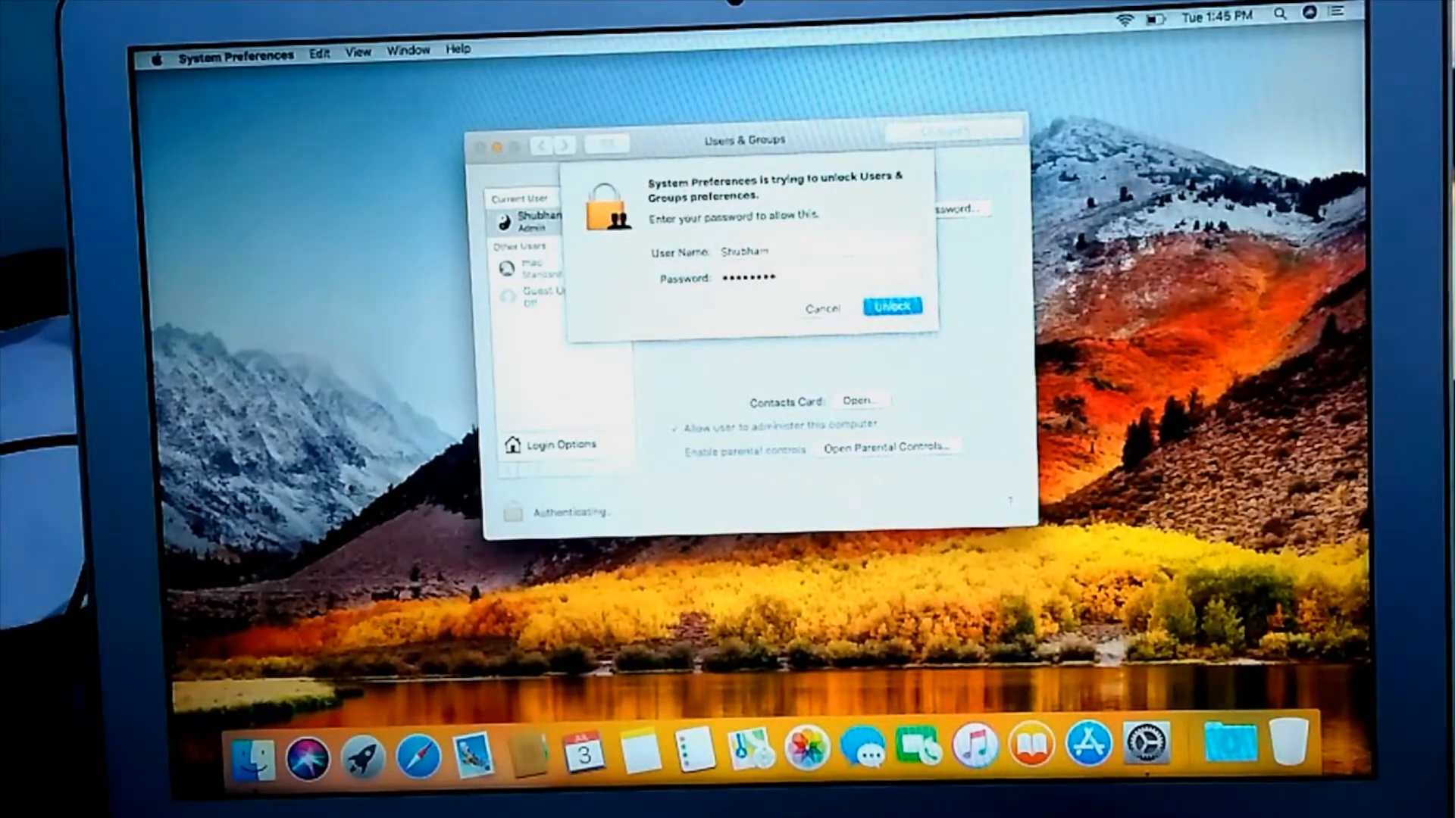
pyautogui.click(891, 306)
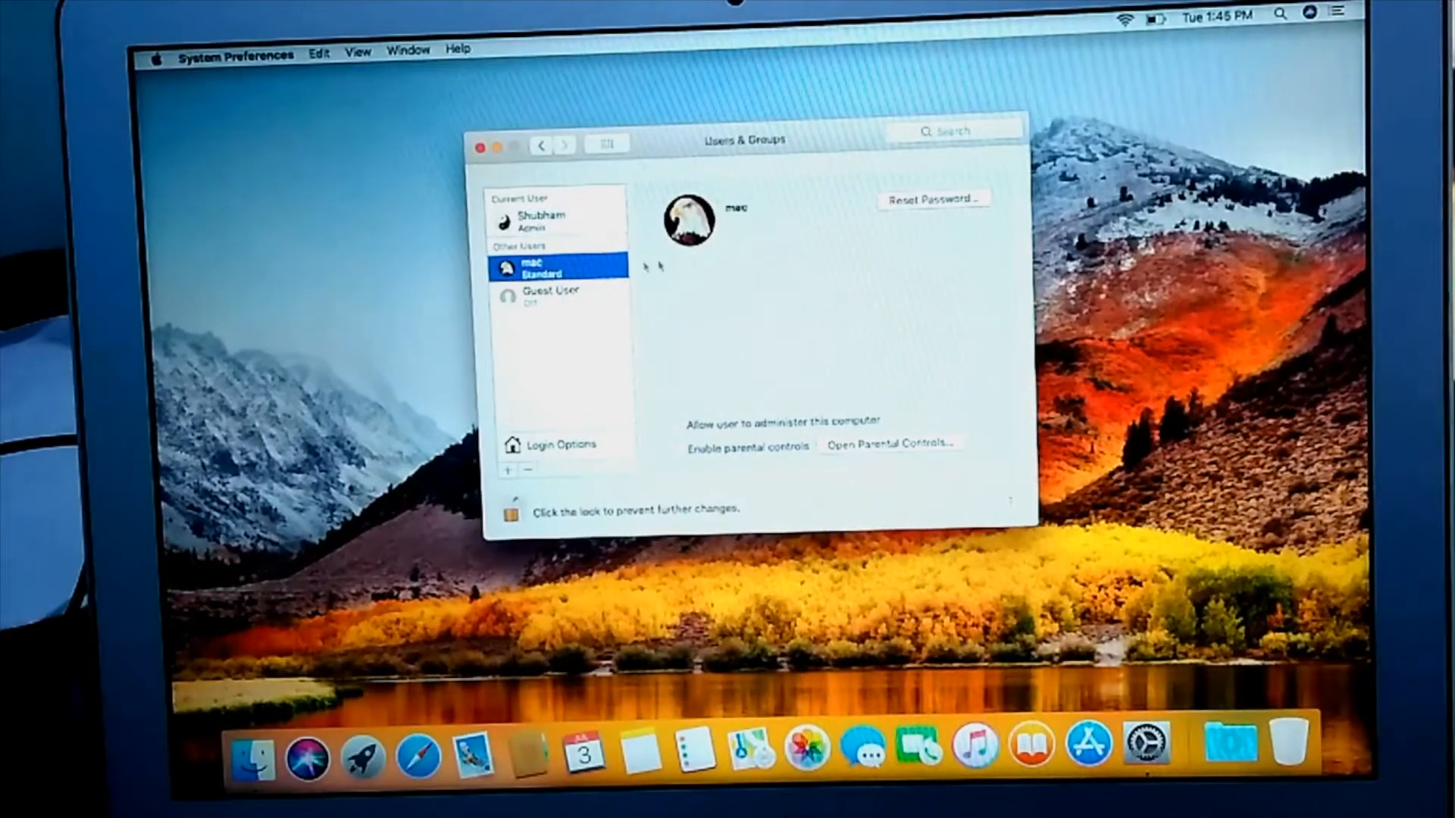
pyautogui.click(677, 421)
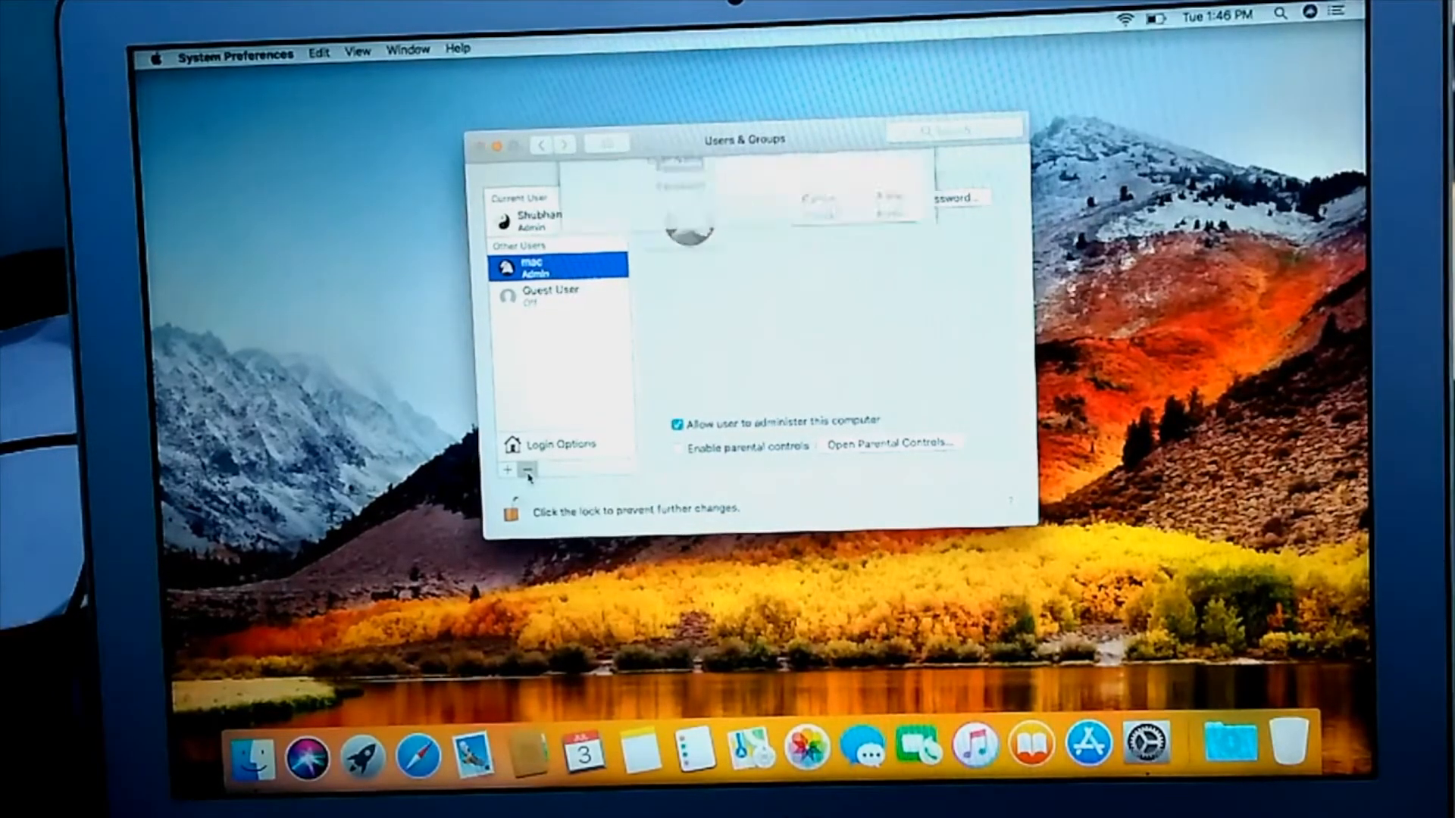
# Remove the 'mac' user and its home folder, then close System Preferences.
pyautogui.click(529, 471)
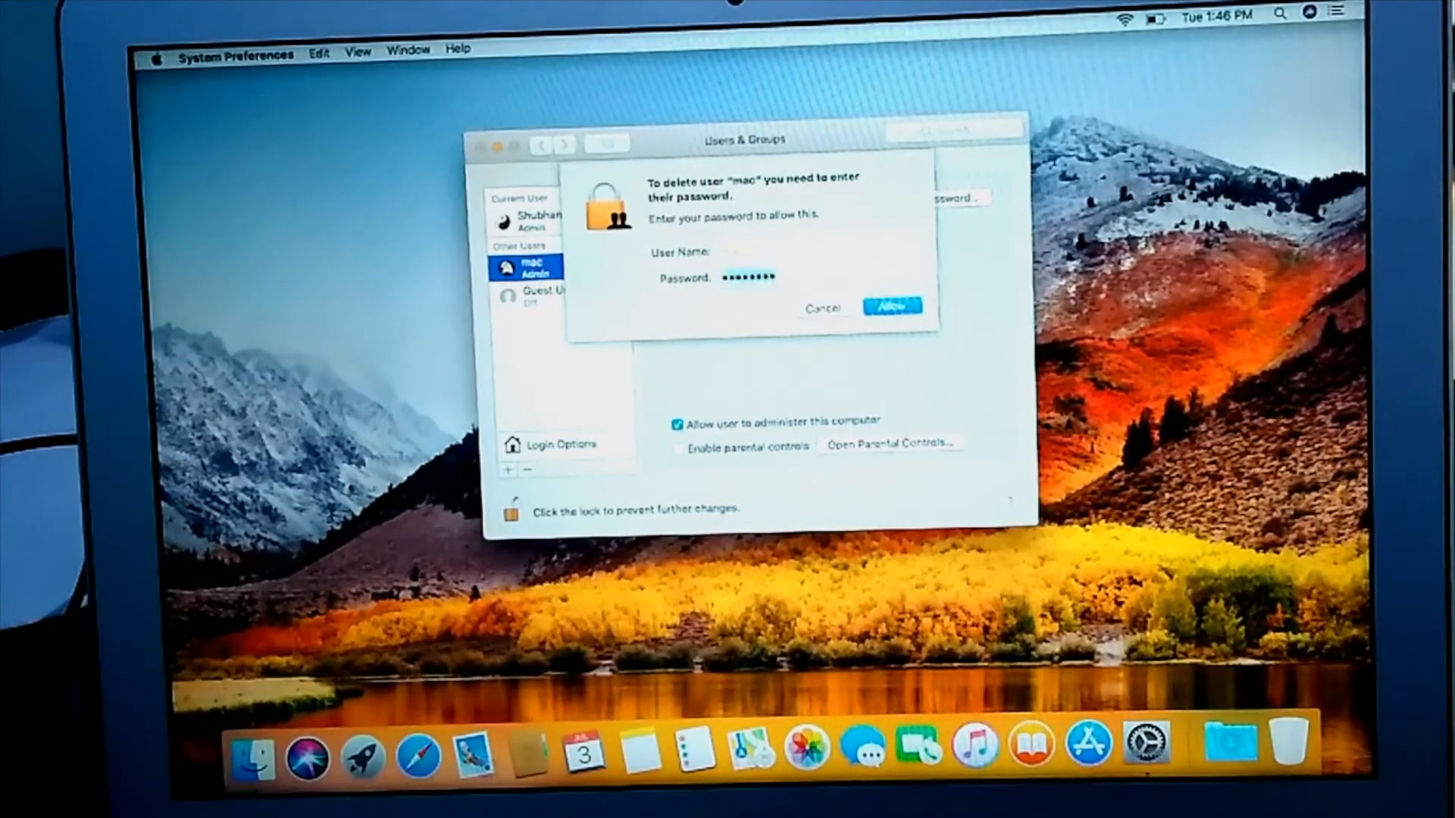
pyautogui.click(891, 306)
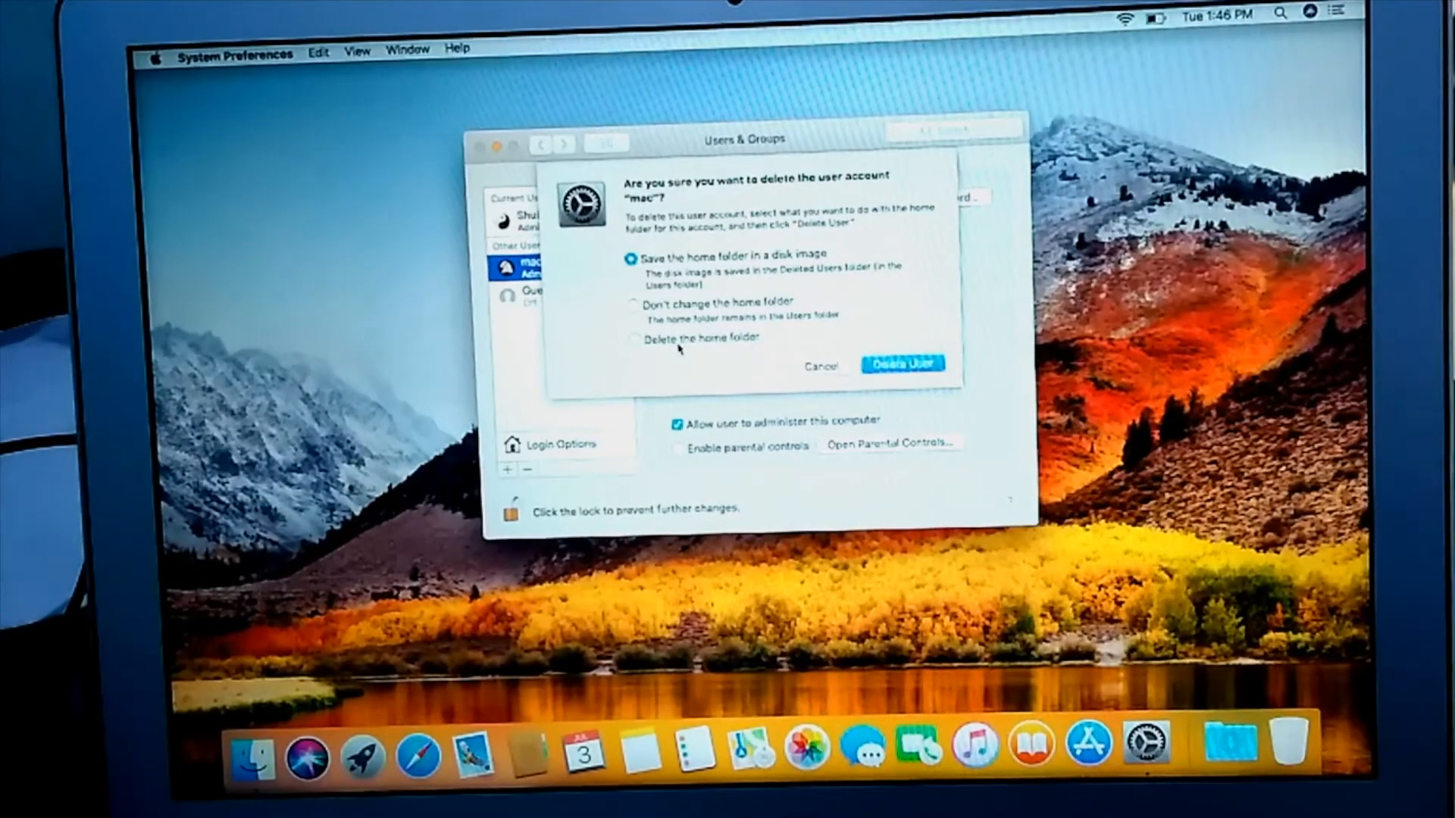
pyautogui.click(632, 340)
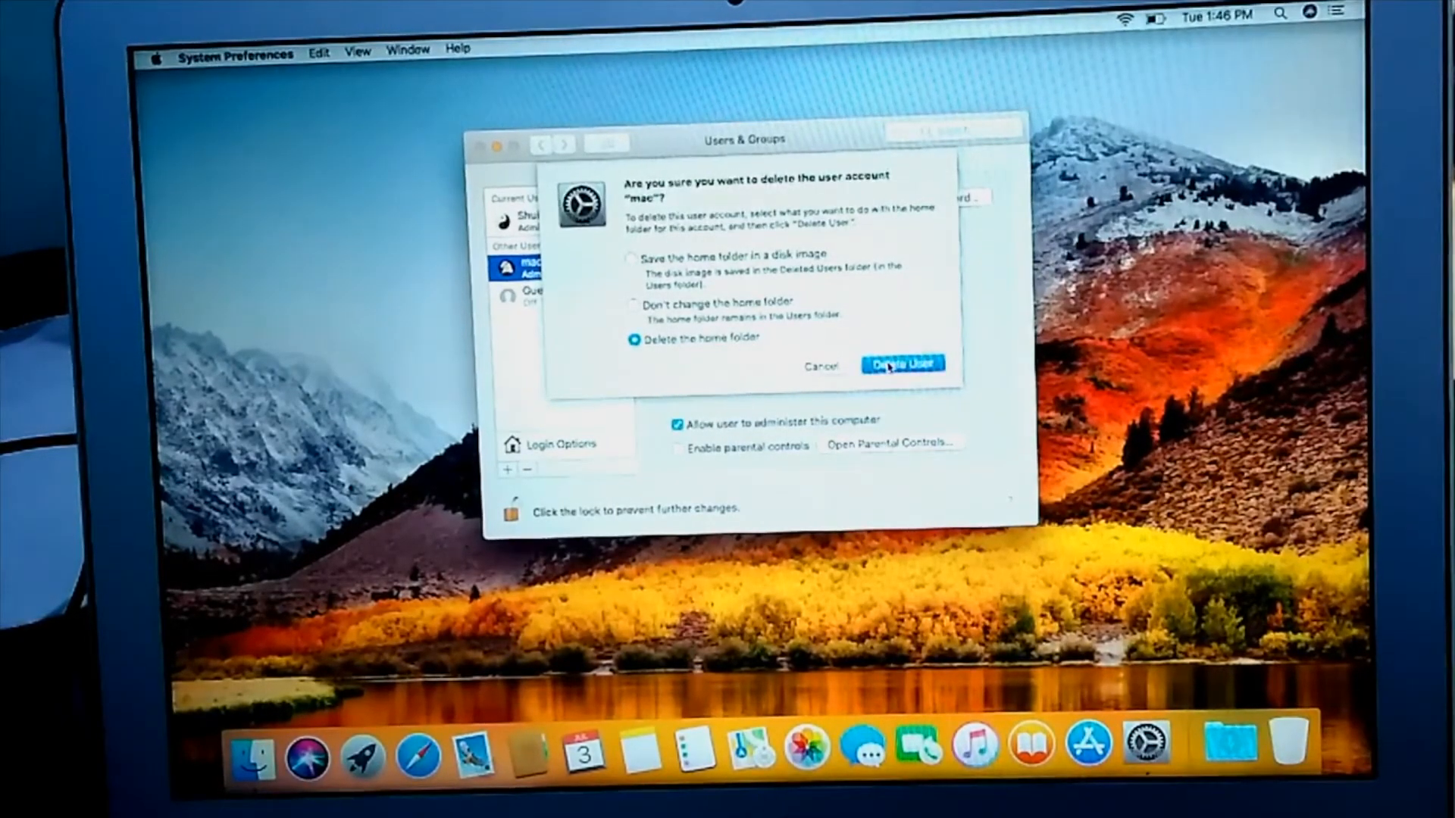
pyautogui.click(901, 363)
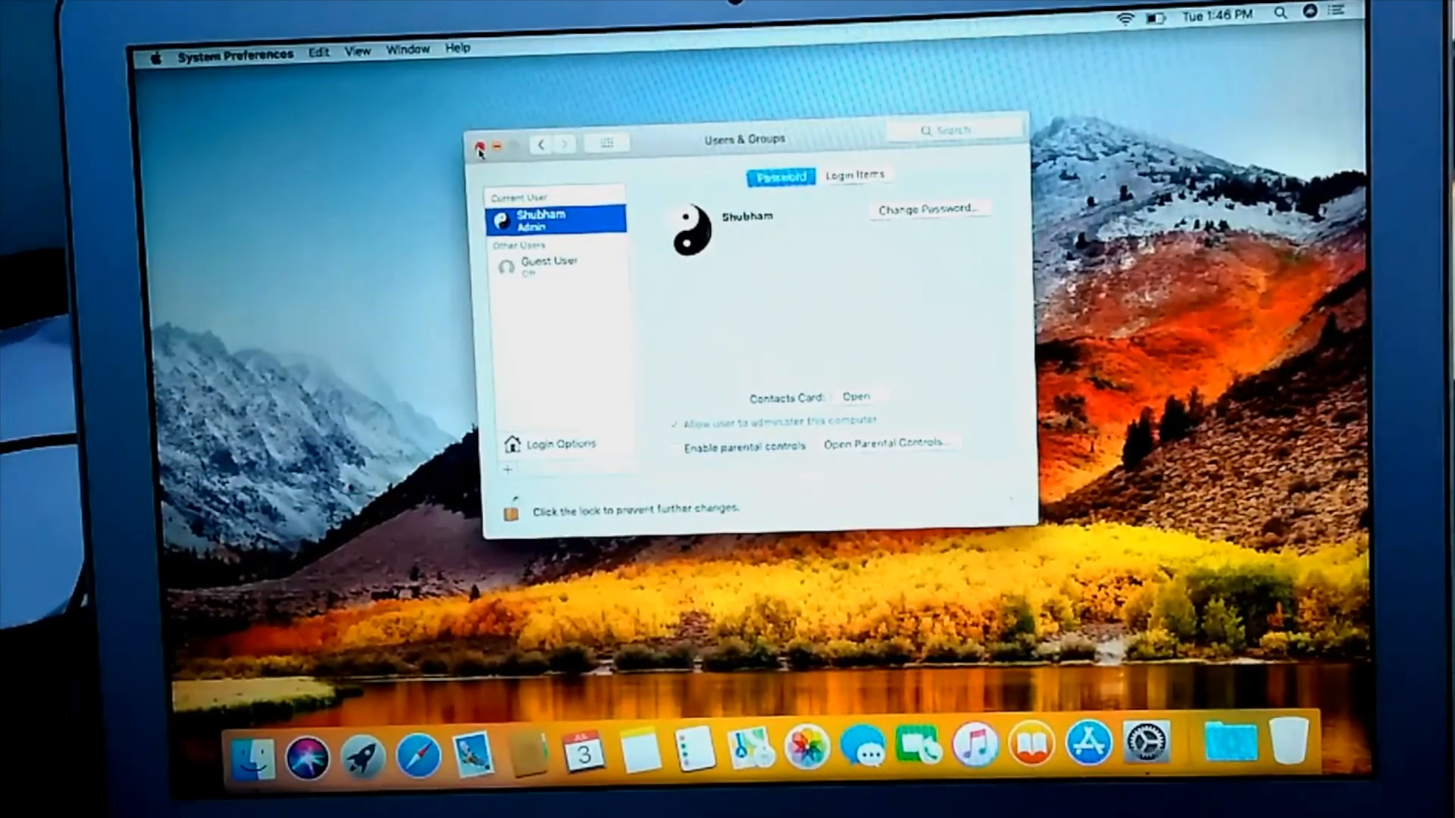
pyautogui.click(480, 144)
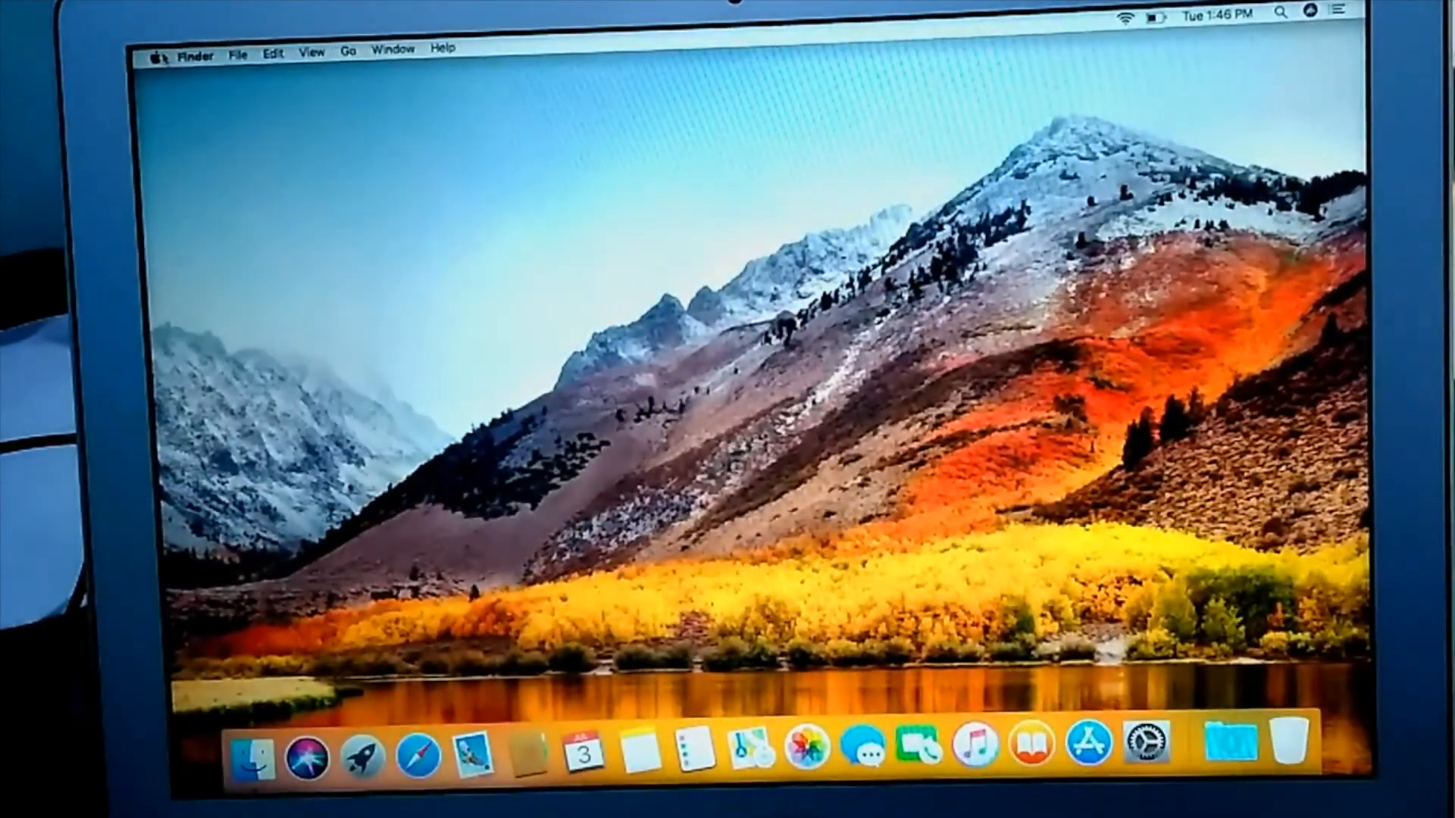